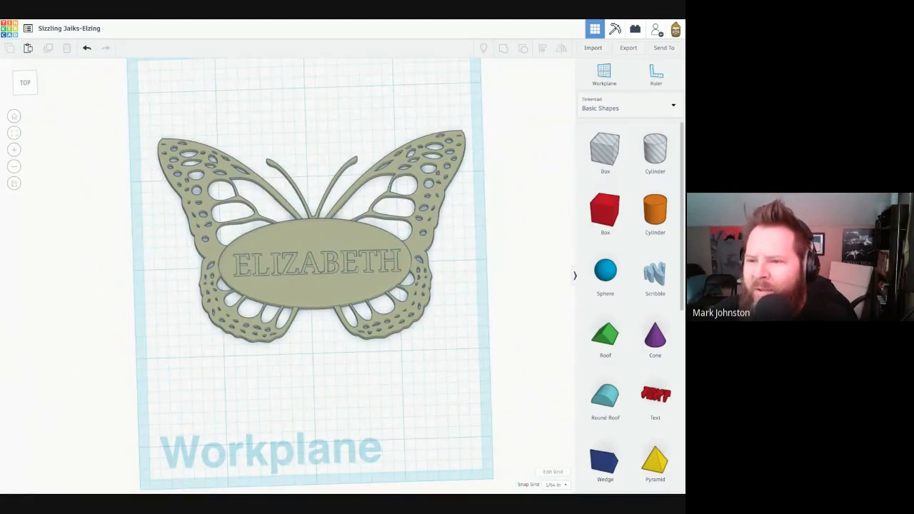
{"action": "mouse_move", "coordinate": [11, 29]}
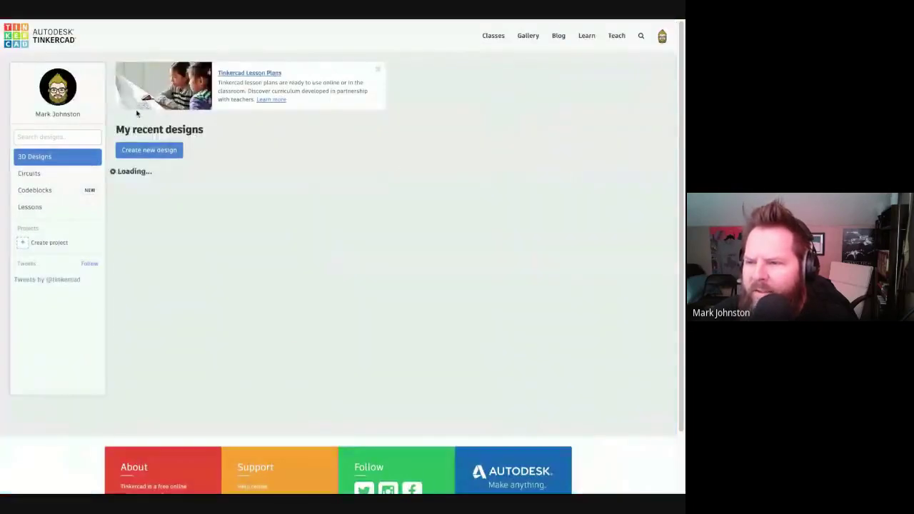
Step: Start a brand new empty design from the dashboard
{"action": "left_click", "coordinate": [149, 150]}
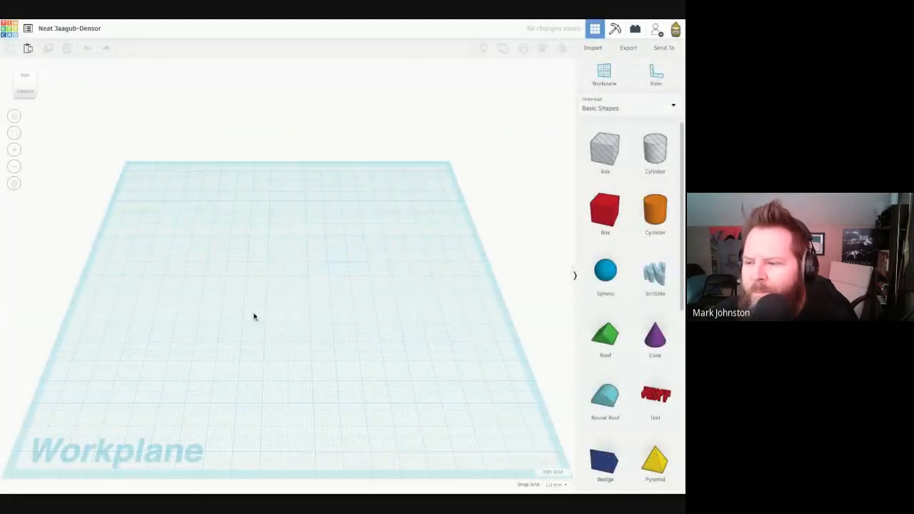
Step: Set the grid to inches with the MakerBot Replicator Mini+ preset and update it
{"action": "left_click", "coordinate": [551, 471]}
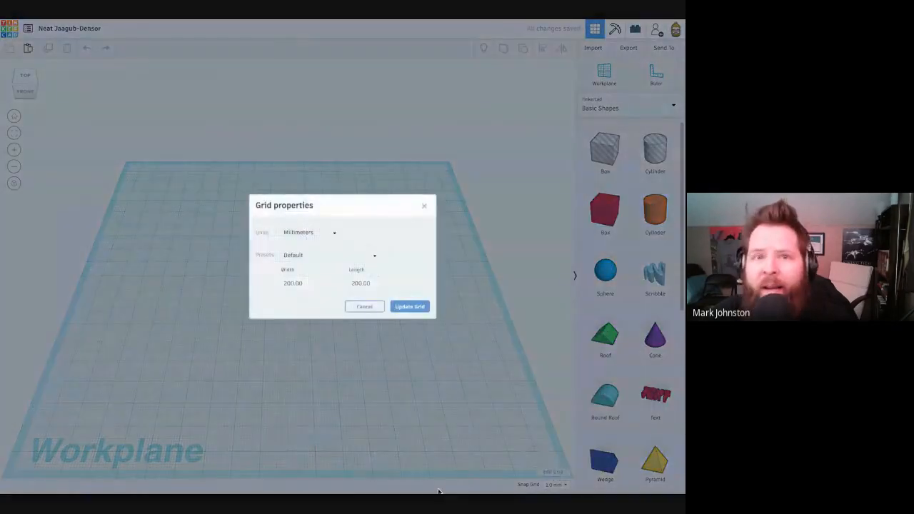
{"action": "left_click", "coordinate": [309, 231]}
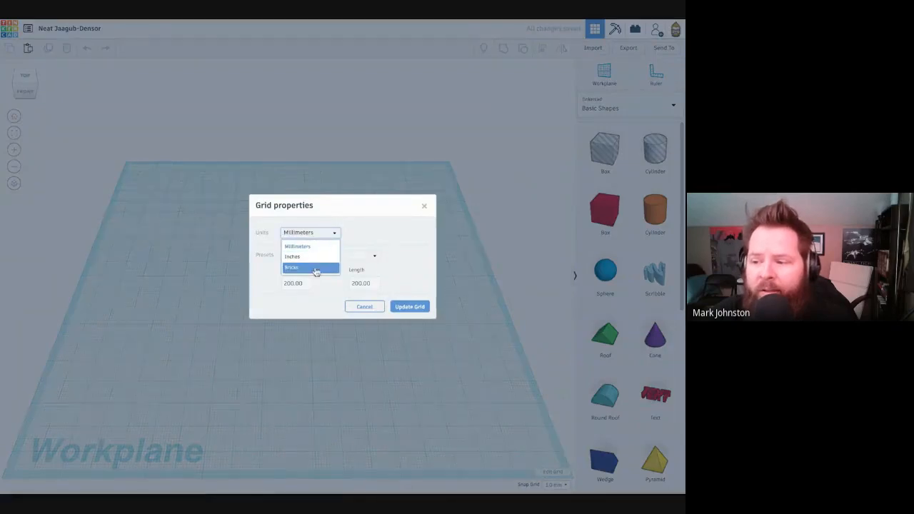
{"action": "left_click", "coordinate": [291, 257]}
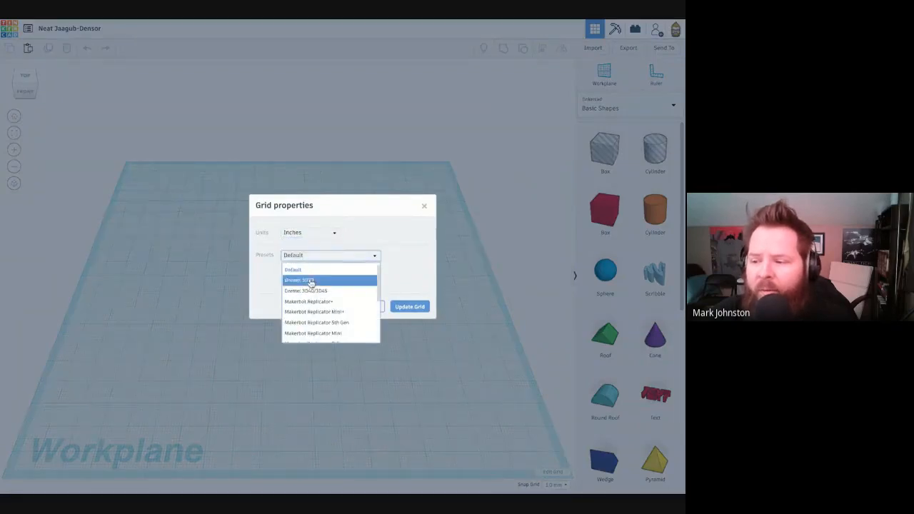
{"action": "mouse_move", "coordinate": [354, 314]}
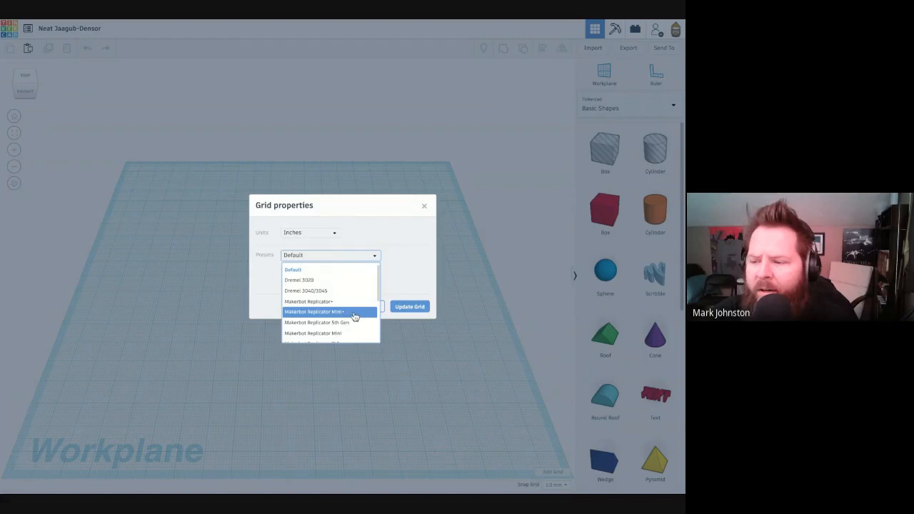
{"action": "left_click", "coordinate": [315, 312]}
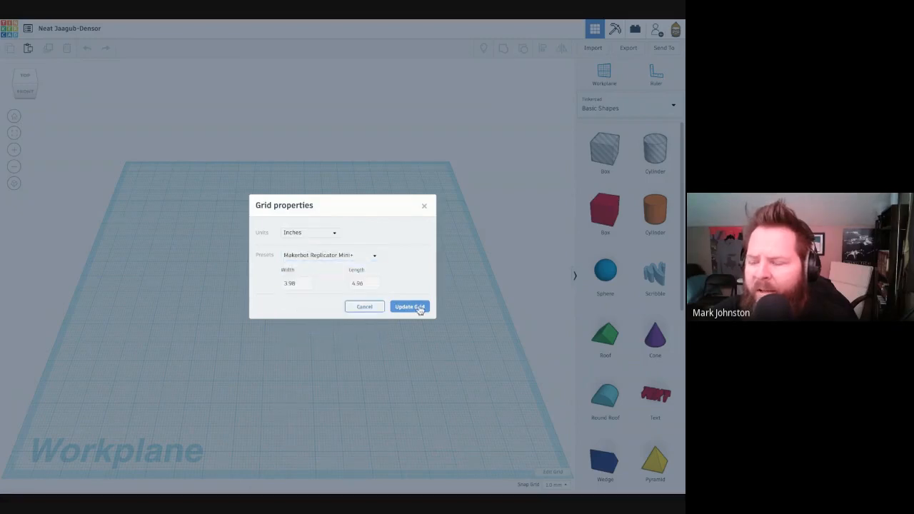
{"action": "left_click", "coordinate": [409, 305]}
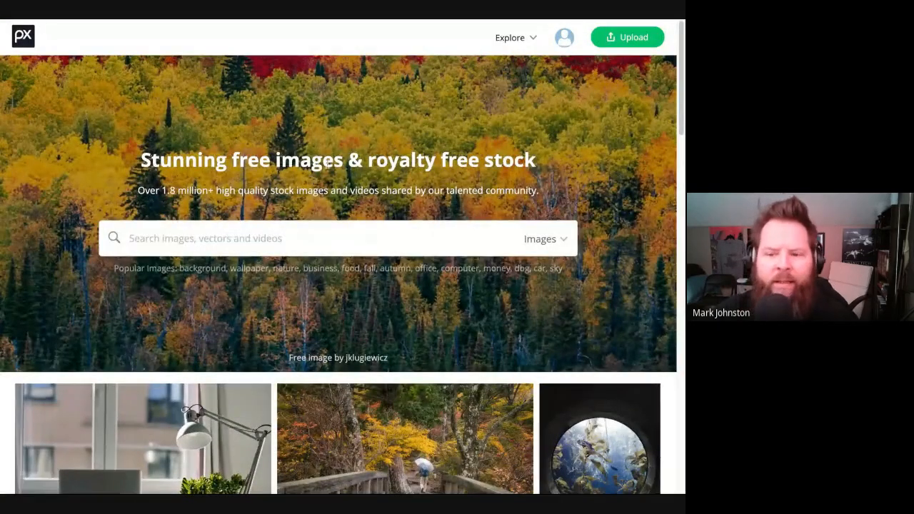
{"action": "mouse_move", "coordinate": [269, 89]}
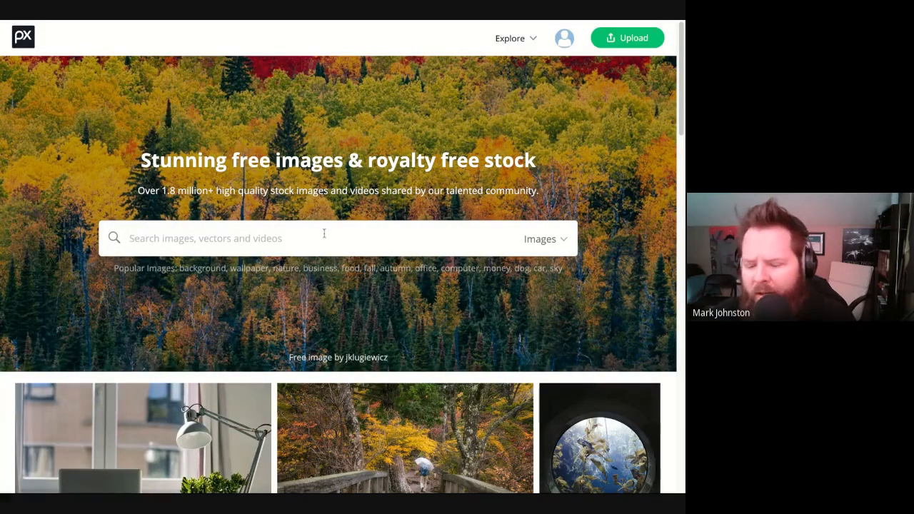
Step: Search Pixabay for 'butterfly', filter to vector graphics, and choose the black swirly butterfly
{"action": "type", "text": "BUTTERF"}
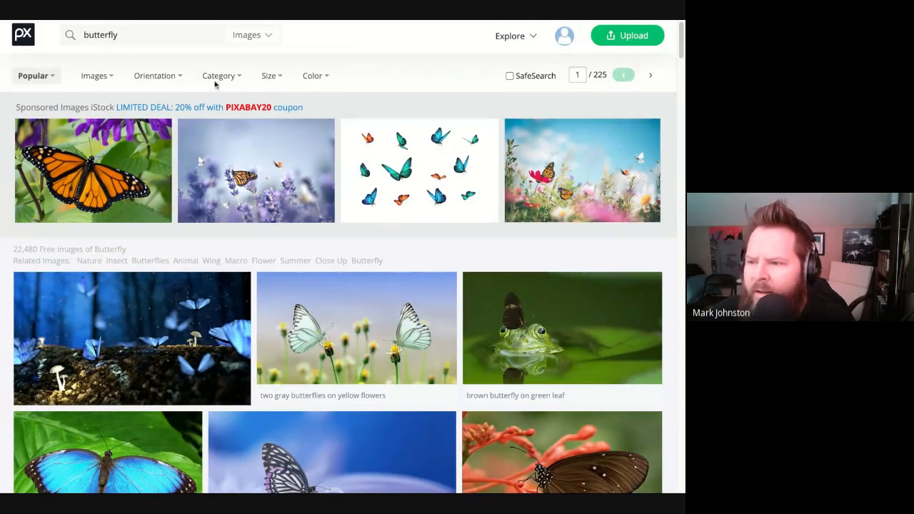
{"action": "left_click", "coordinate": [94, 75]}
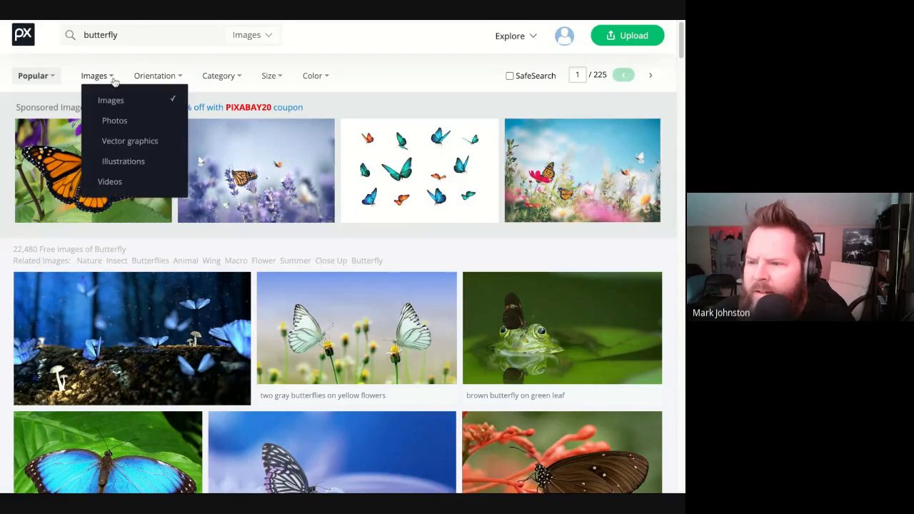
{"action": "mouse_move", "coordinate": [123, 160]}
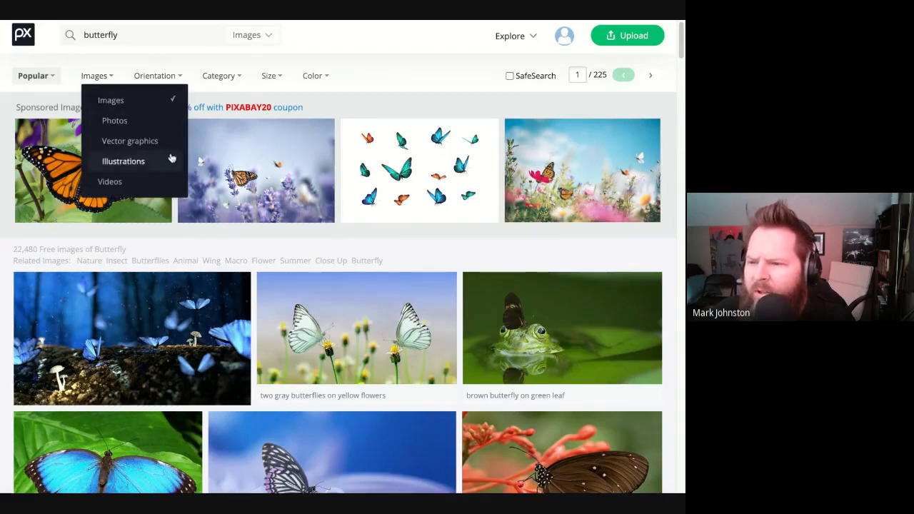
{"action": "mouse_move", "coordinate": [128, 139]}
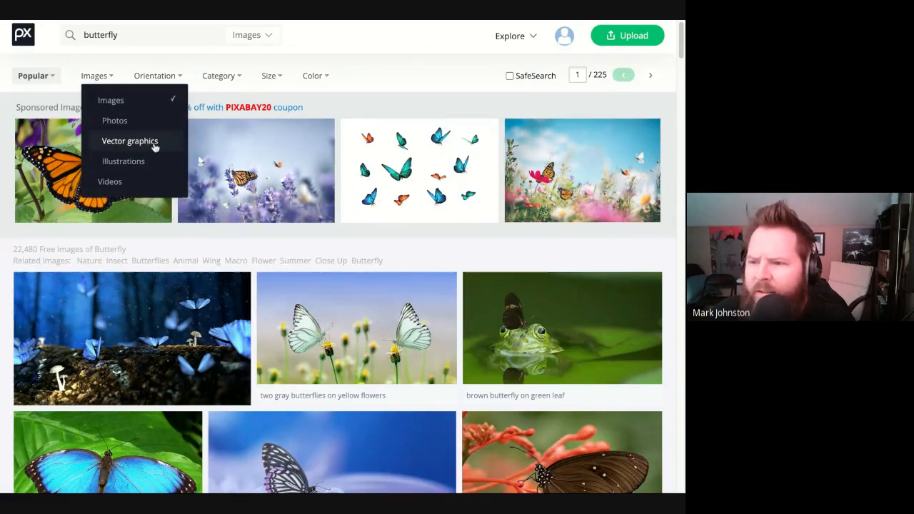
{"action": "left_click", "coordinate": [128, 141]}
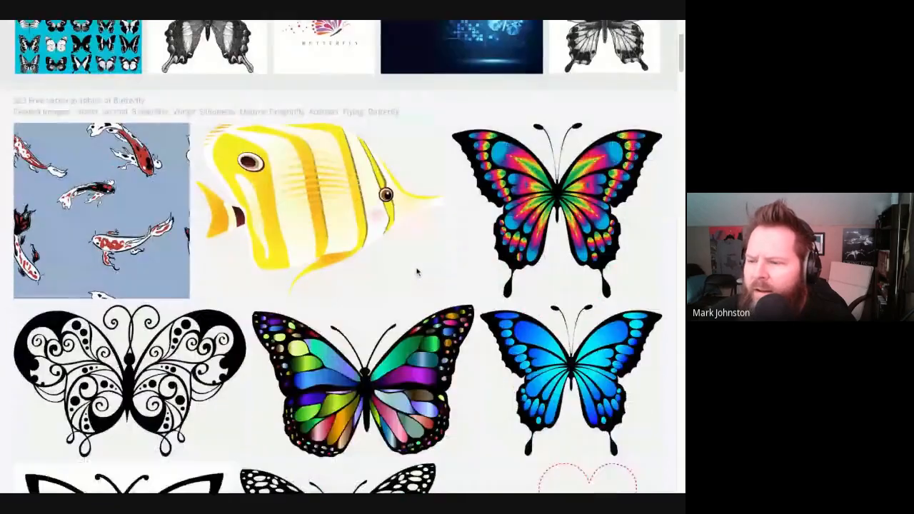
{"action": "scroll", "scroll_direction": "down", "scroll_amount": 3}
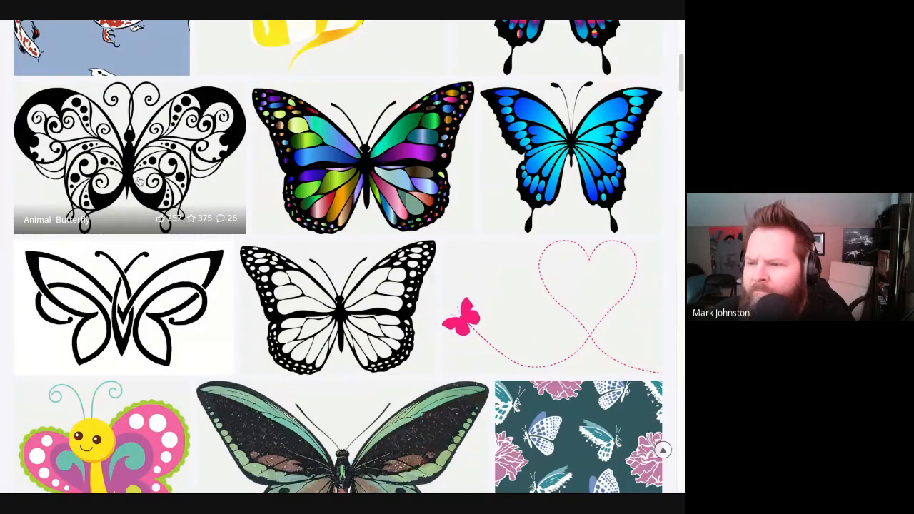
{"action": "left_click", "coordinate": [128, 157]}
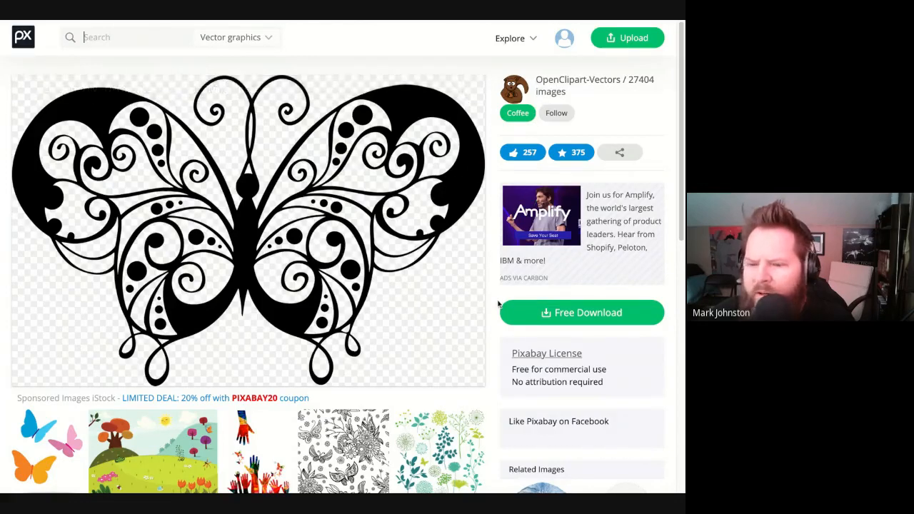
{"action": "mouse_move", "coordinate": [457, 290]}
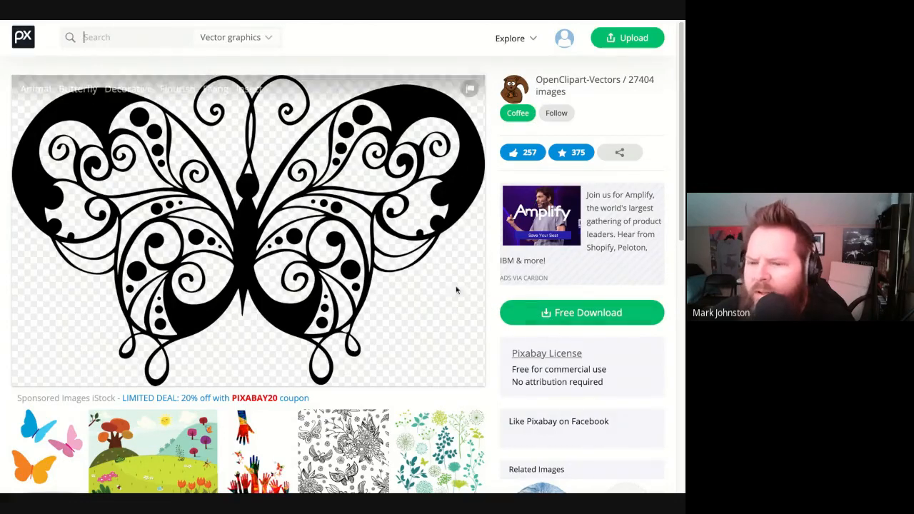
{"action": "mouse_move", "coordinate": [227, 228]}
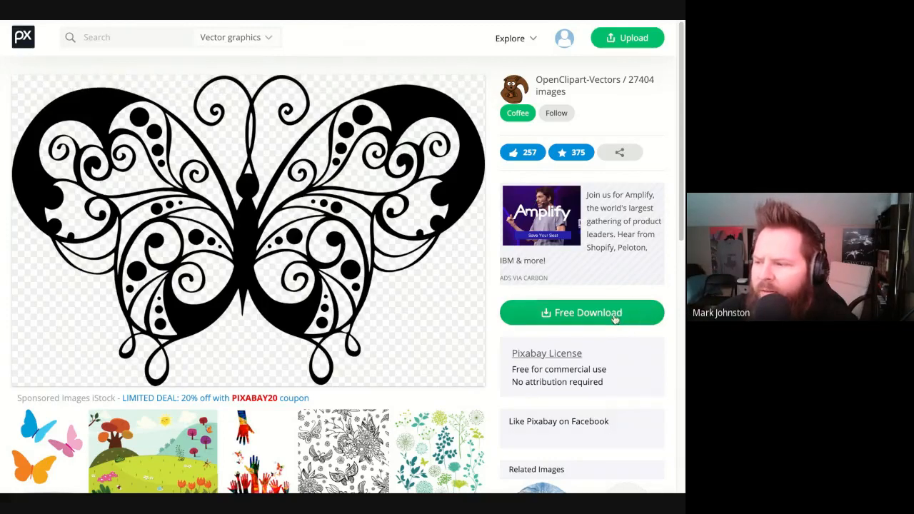
Step: Download the black butterfly in the SVG vector format
{"action": "left_click", "coordinate": [581, 311]}
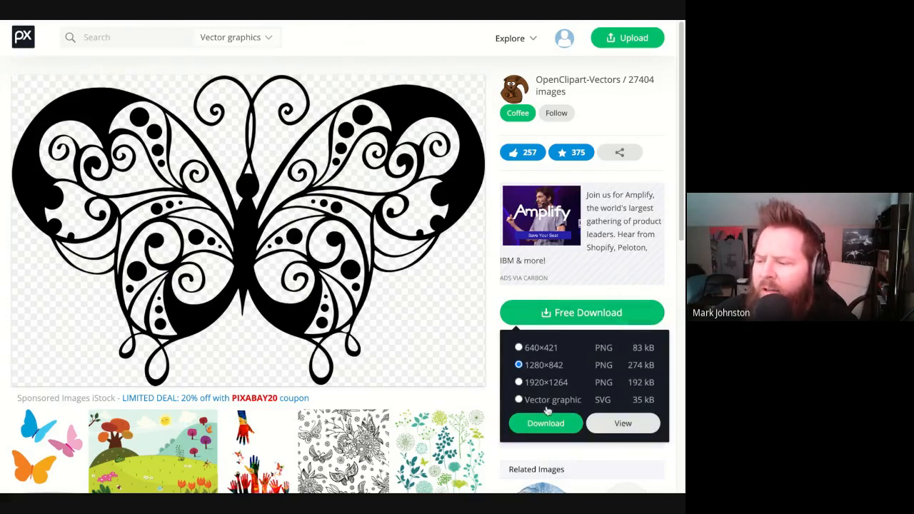
{"action": "left_click", "coordinate": [518, 399]}
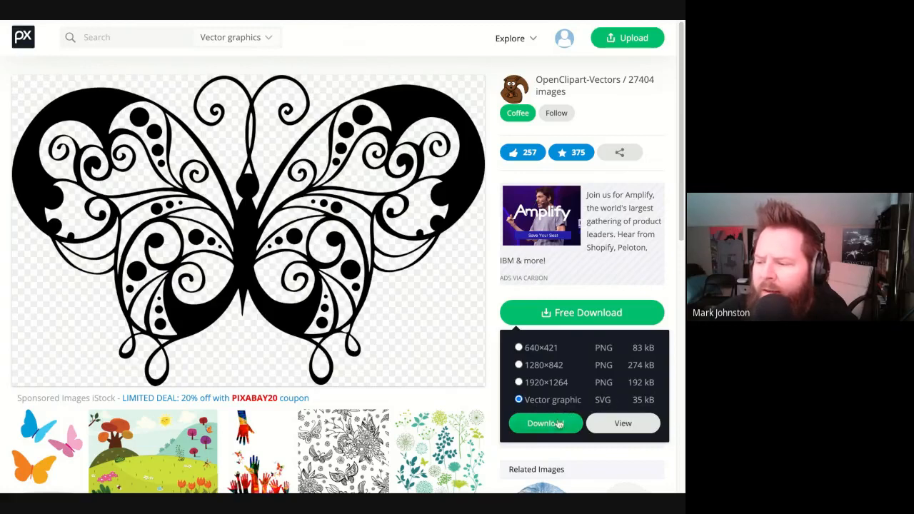
{"action": "left_click", "coordinate": [546, 423]}
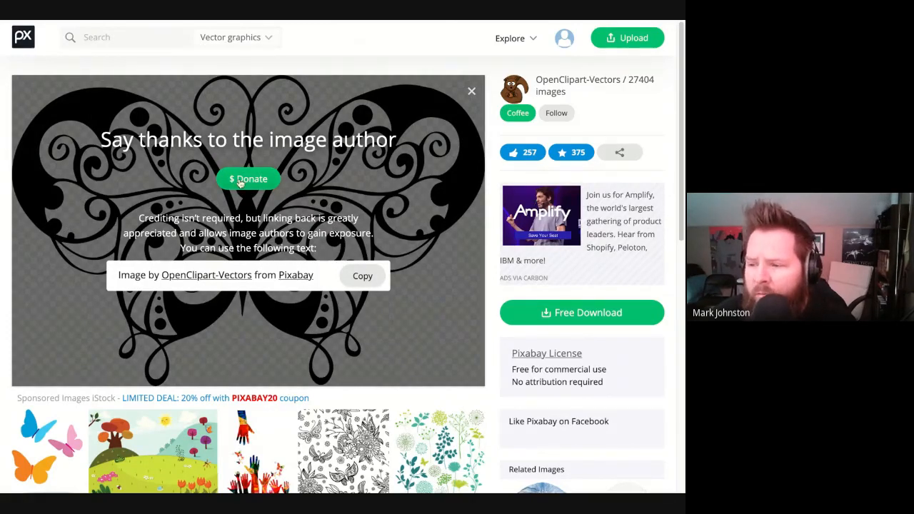
{"action": "mouse_move", "coordinate": [168, 165]}
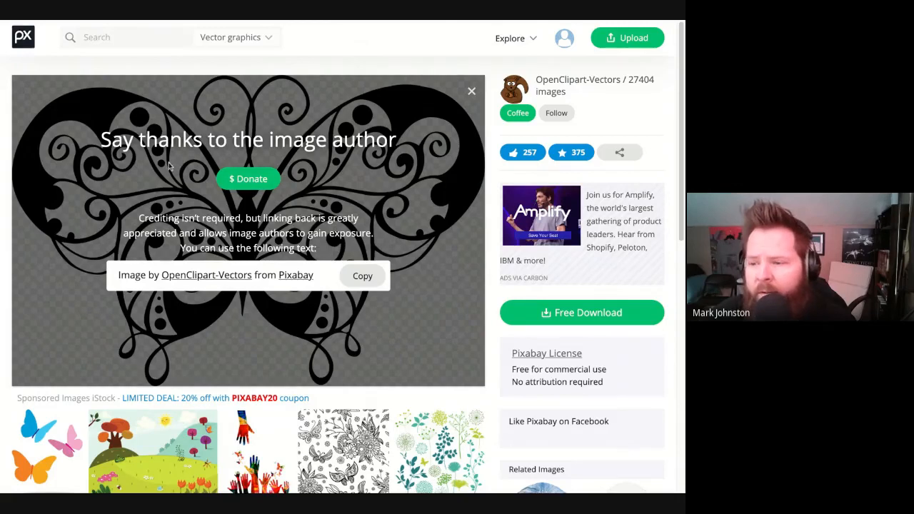
{"action": "mouse_move", "coordinate": [143, 183]}
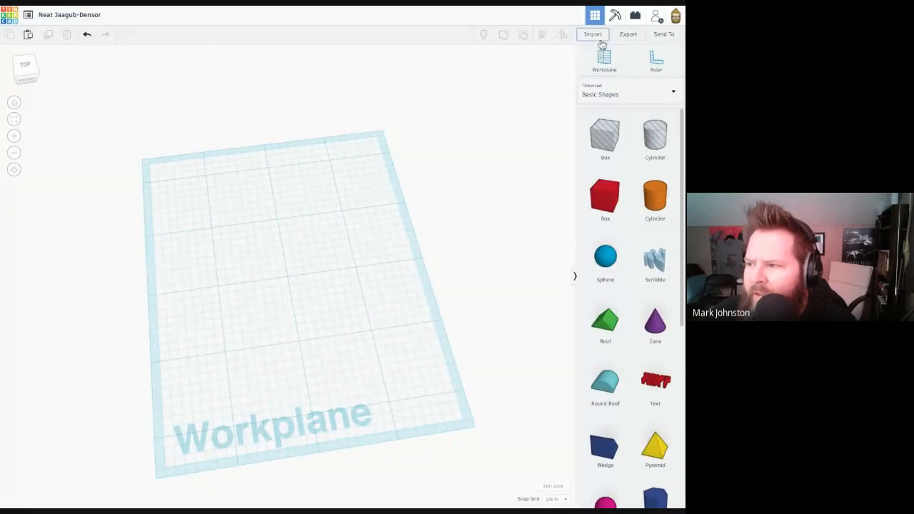
Step: Import animal-1300246.svg with Scale reduced from 100 to 5, ending in an import error
{"action": "left_click", "coordinate": [592, 34]}
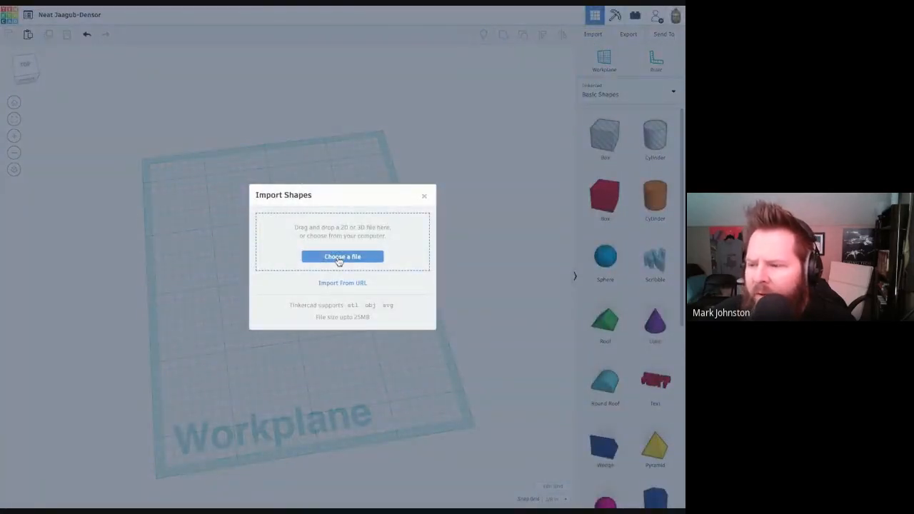
{"action": "mouse_move", "coordinate": [571, 63]}
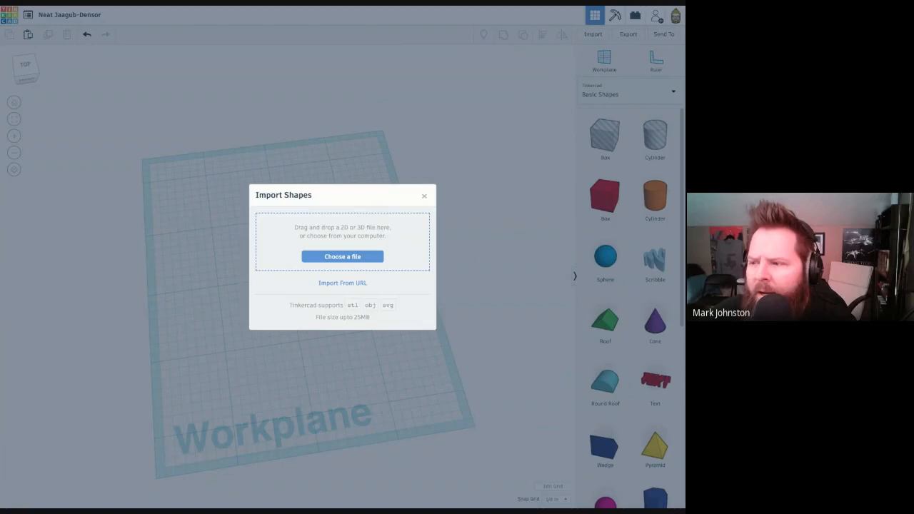
{"action": "left_click", "coordinate": [342, 257]}
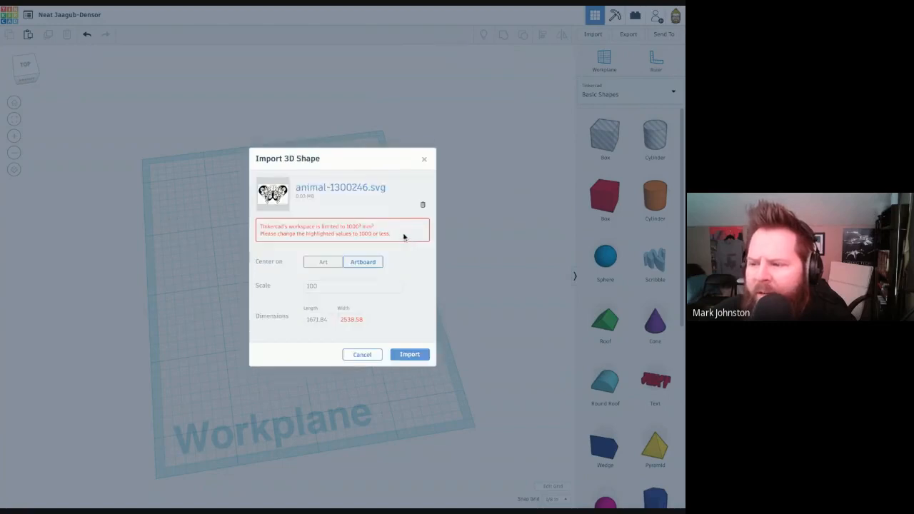
{"action": "mouse_move", "coordinate": [284, 247]}
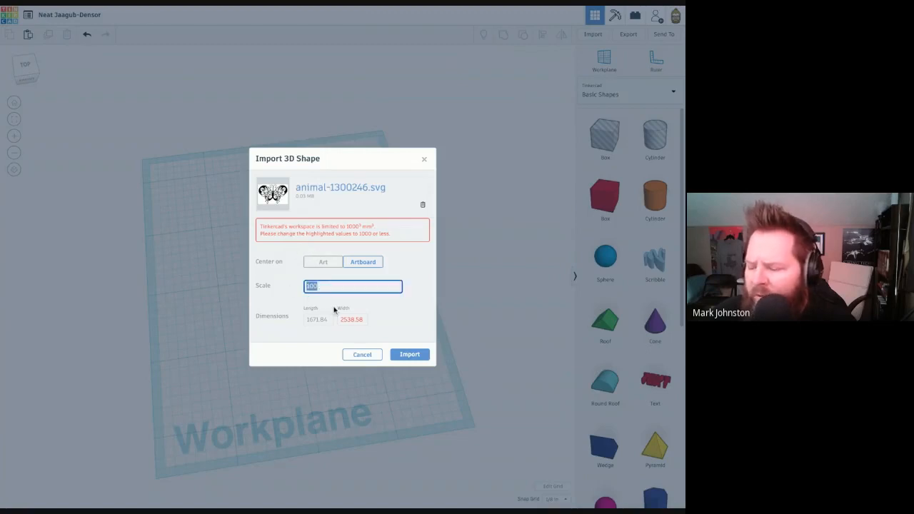
{"action": "type", "text": "50"}
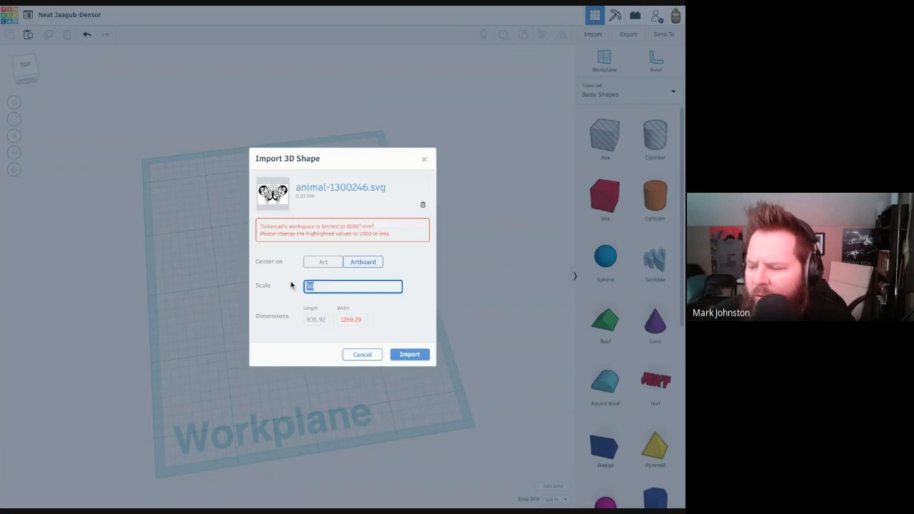
{"action": "type", "text": "5"}
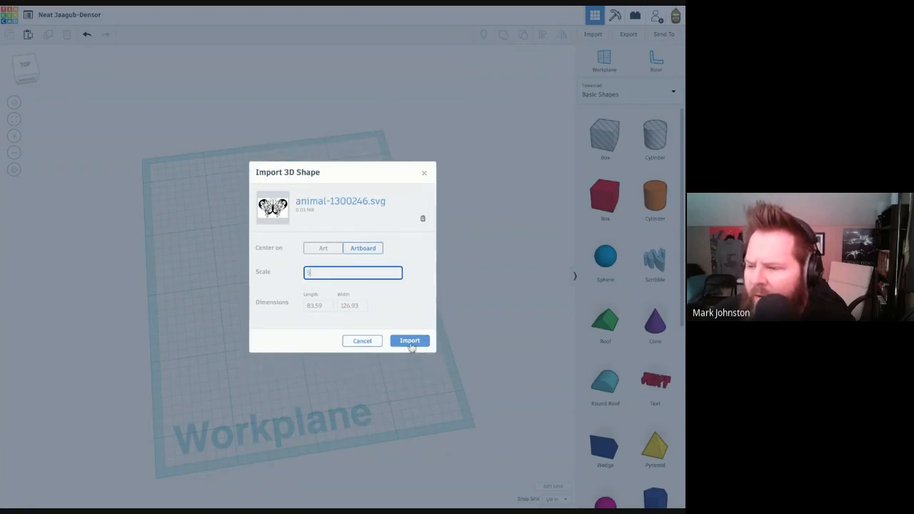
{"action": "left_click", "coordinate": [409, 340]}
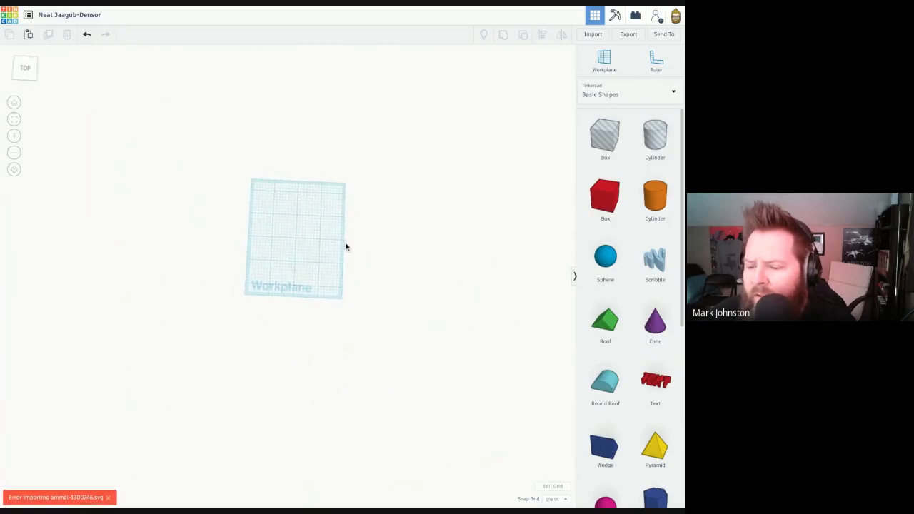
Step: Retry importing animal-1300246.svg at the reduced scale, hit the error, and reopen Import
{"action": "scroll", "scroll_direction": "up", "scroll_amount": 3}
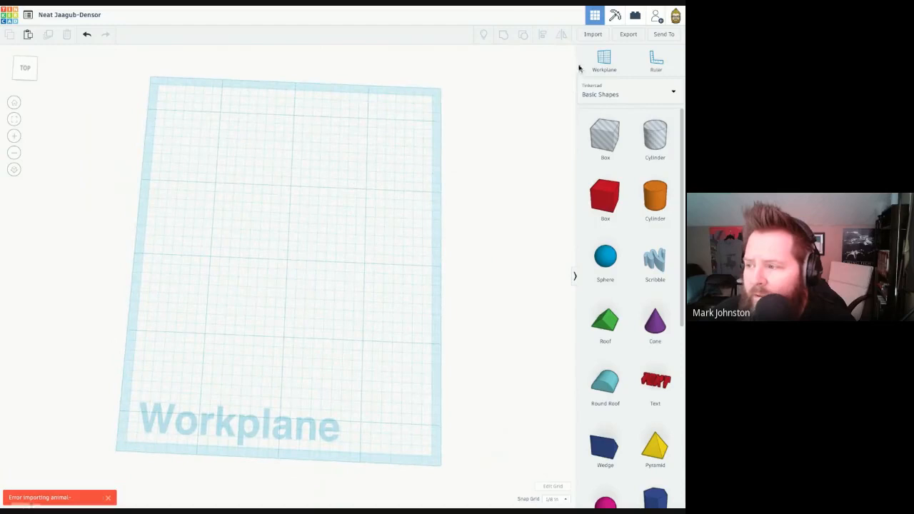
{"action": "left_click", "coordinate": [592, 34]}
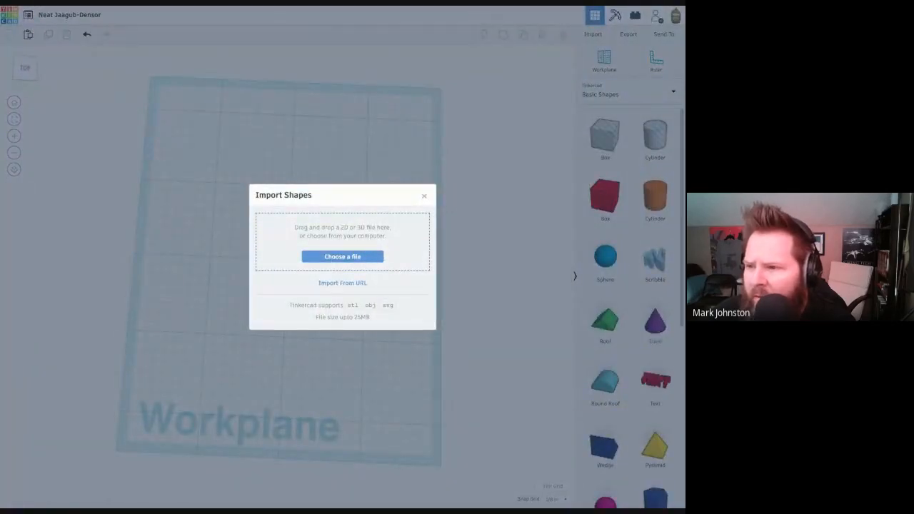
{"action": "left_click", "coordinate": [343, 257]}
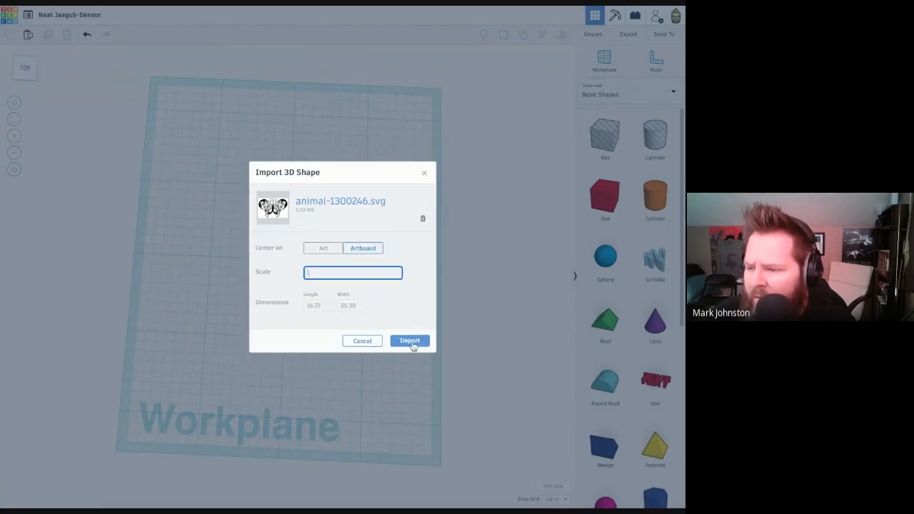
{"action": "left_click", "coordinate": [409, 340]}
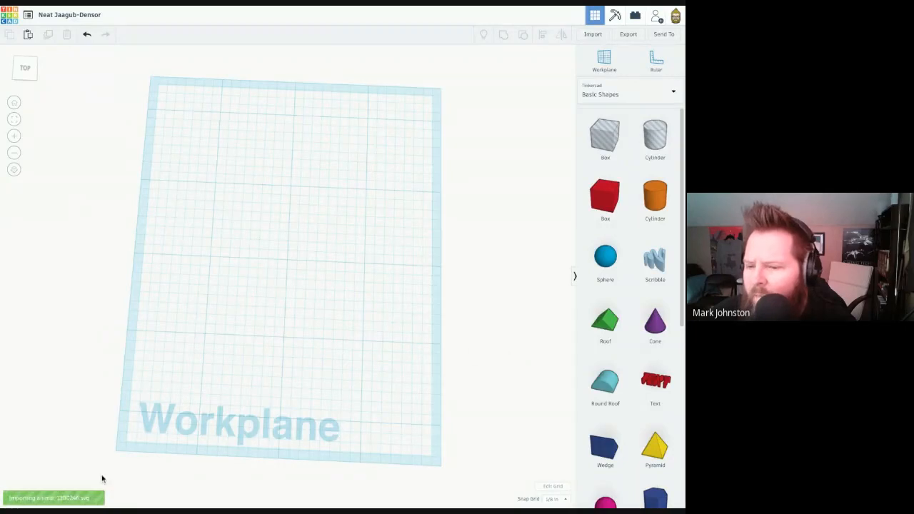
{"action": "mouse_move", "coordinate": [197, 339]}
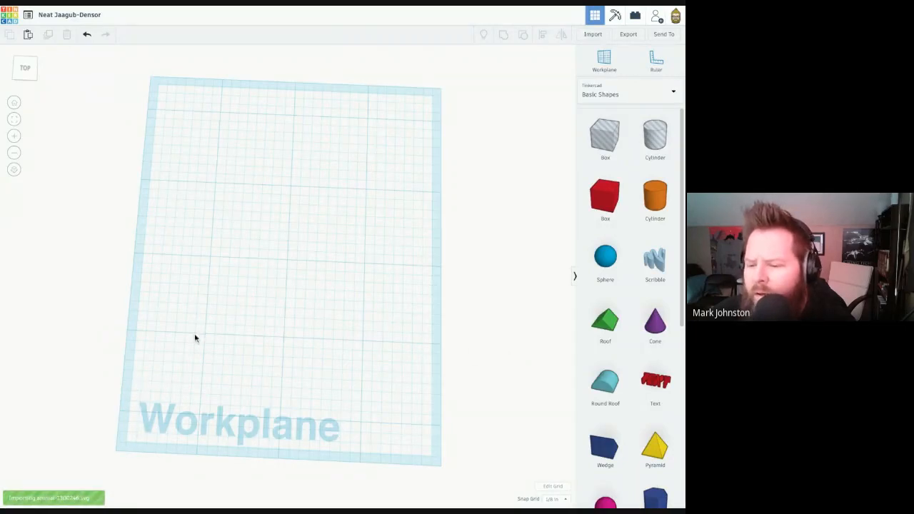
{"action": "mouse_move", "coordinate": [231, 305]}
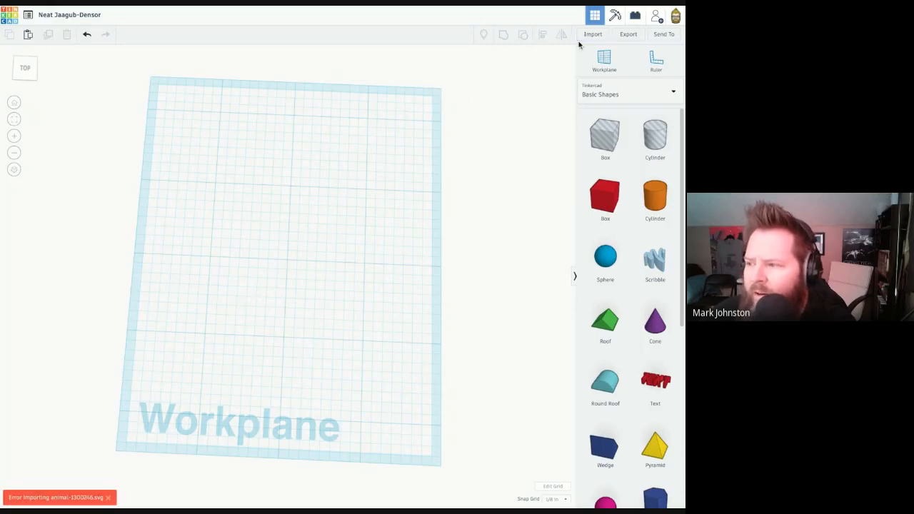
{"action": "left_click", "coordinate": [593, 34]}
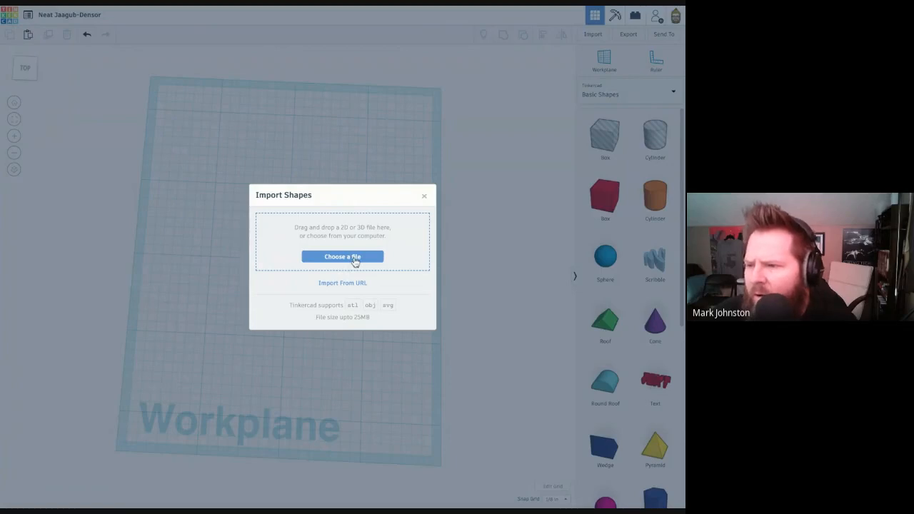
Step: Import animal-1300246.svg again with dimensions roughly 2.63 by 4, failing once more
{"action": "left_click", "coordinate": [342, 257]}
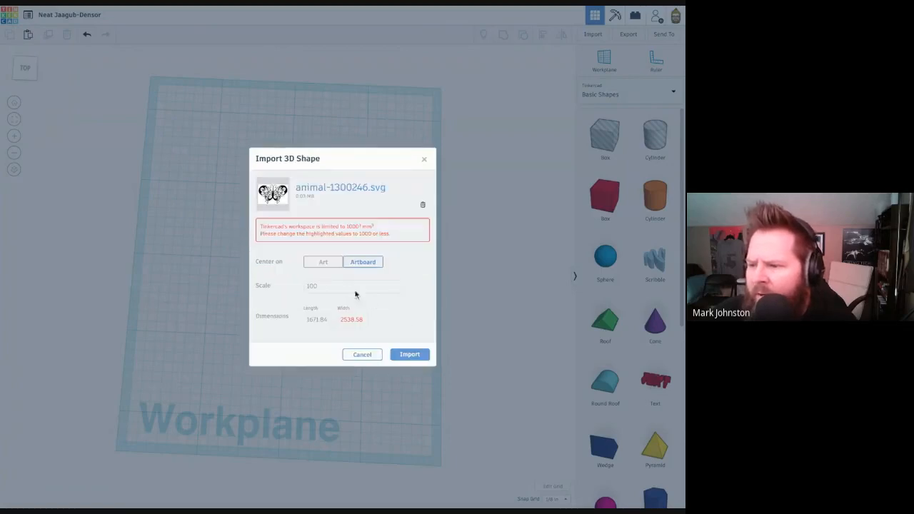
{"action": "mouse_move", "coordinate": [286, 245]}
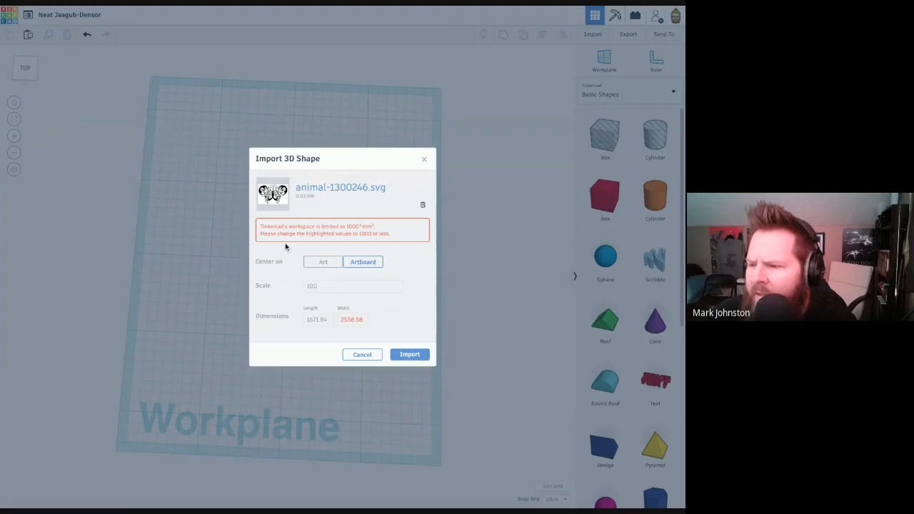
{"action": "mouse_move", "coordinate": [350, 236]}
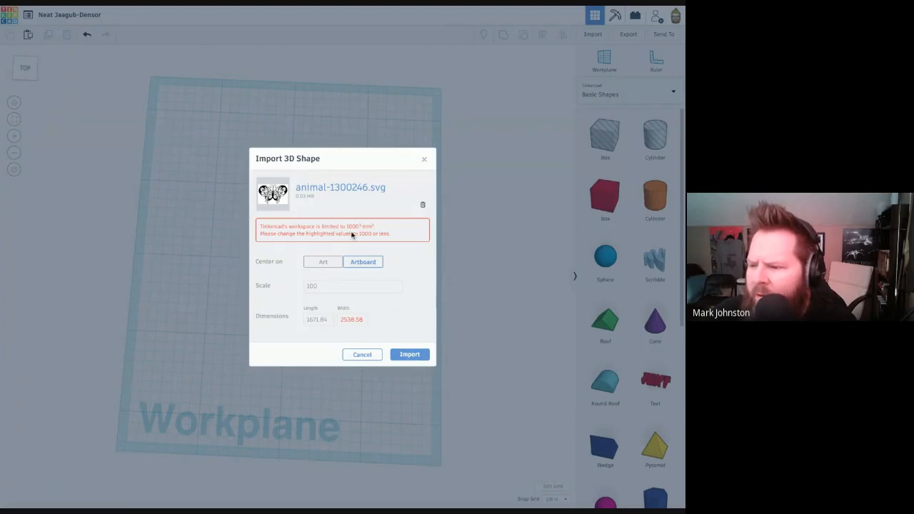
{"action": "mouse_move", "coordinate": [341, 278]}
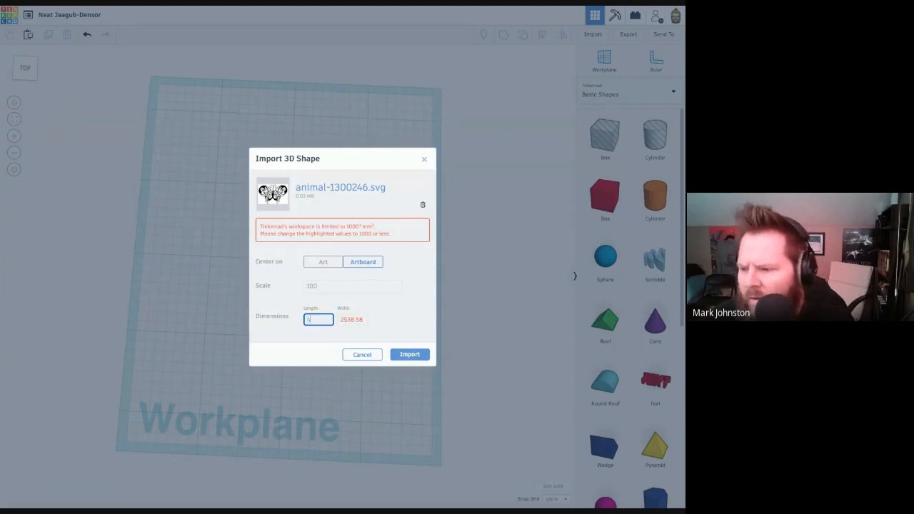
{"action": "type", "text": "4"}
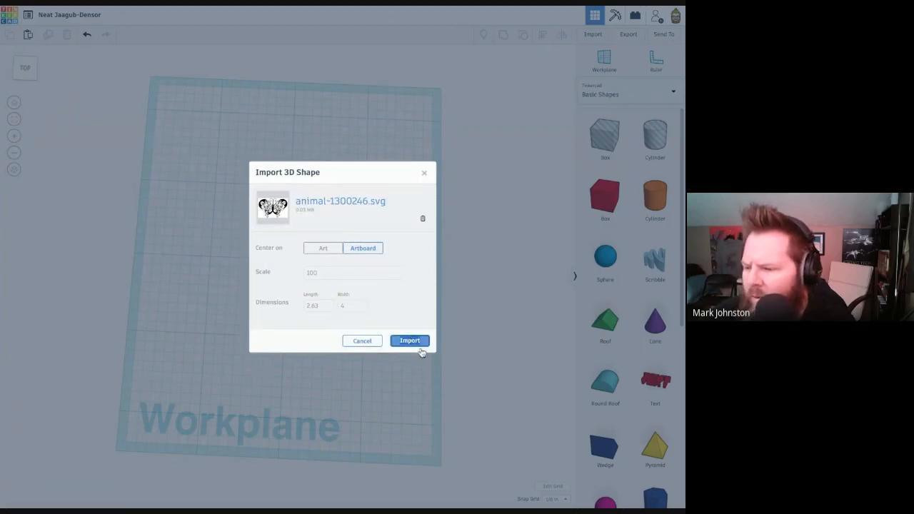
{"action": "mouse_move", "coordinate": [410, 344]}
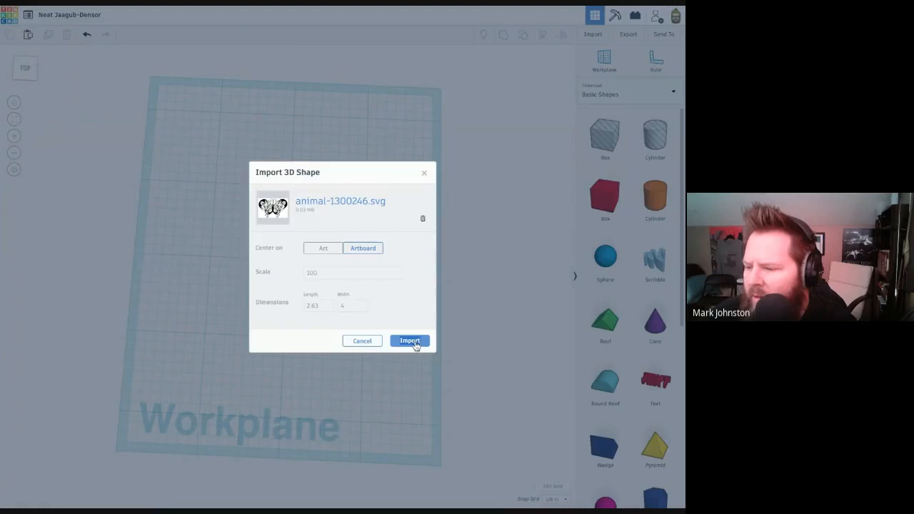
{"action": "left_click", "coordinate": [408, 340]}
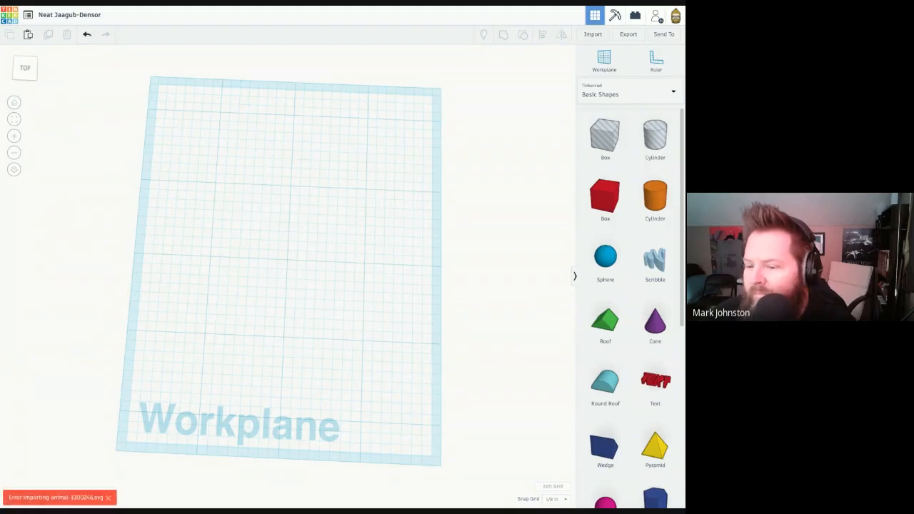
{"action": "mouse_move", "coordinate": [360, 133]}
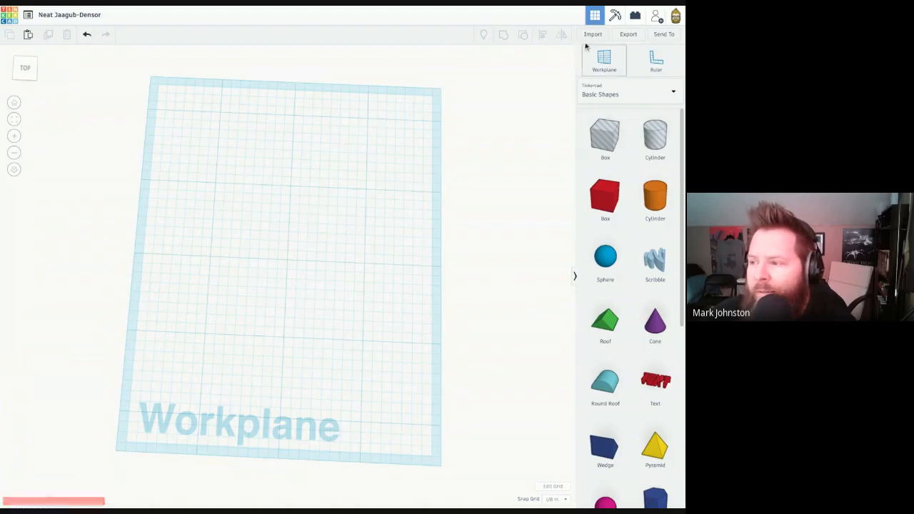
Step: Import the alternative file animal-1297939.svg as a solid butterfly shape
{"action": "left_click", "coordinate": [592, 34]}
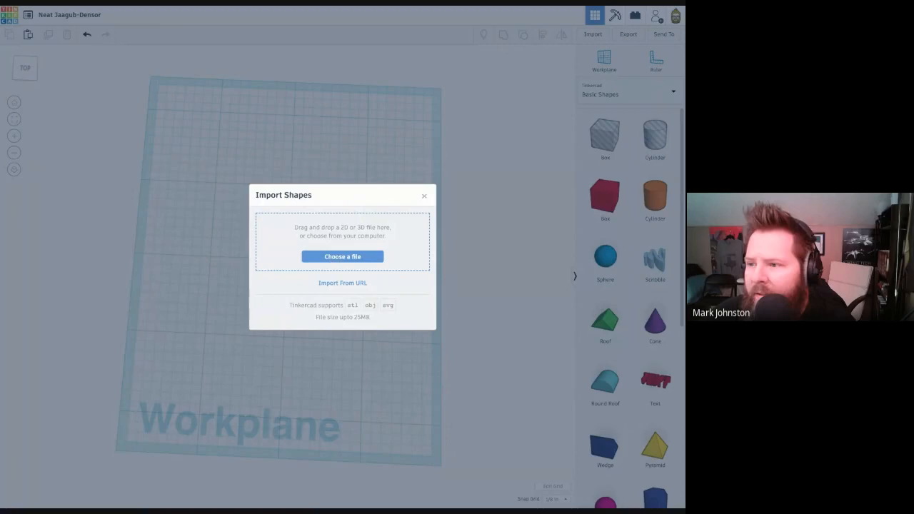
{"action": "left_click", "coordinate": [342, 257]}
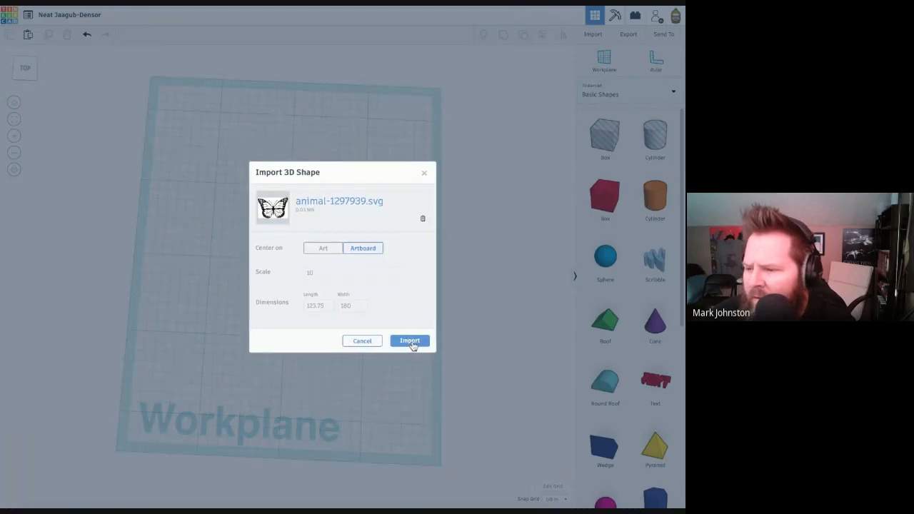
{"action": "left_click", "coordinate": [408, 340]}
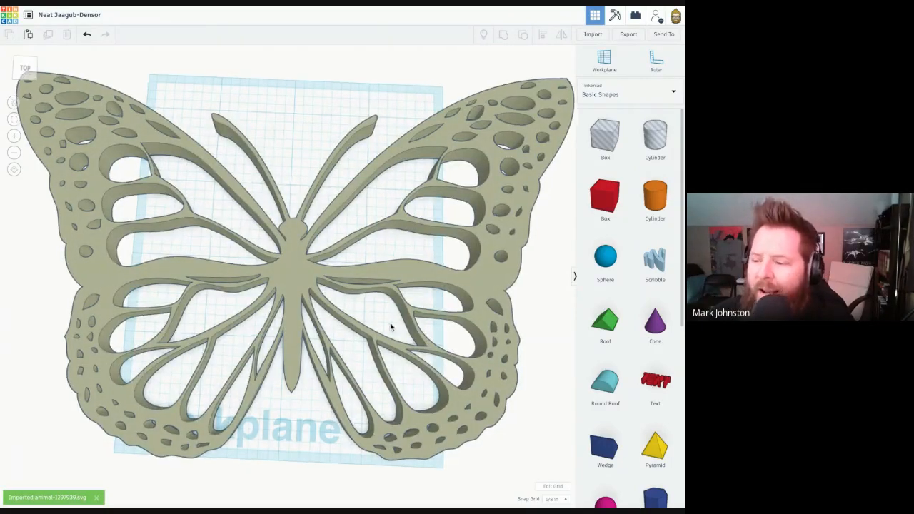
Step: Reposition the butterfly and scale it proportionally to fit the workplane
{"action": "scroll", "scroll_direction": "down", "scroll_amount": 3}
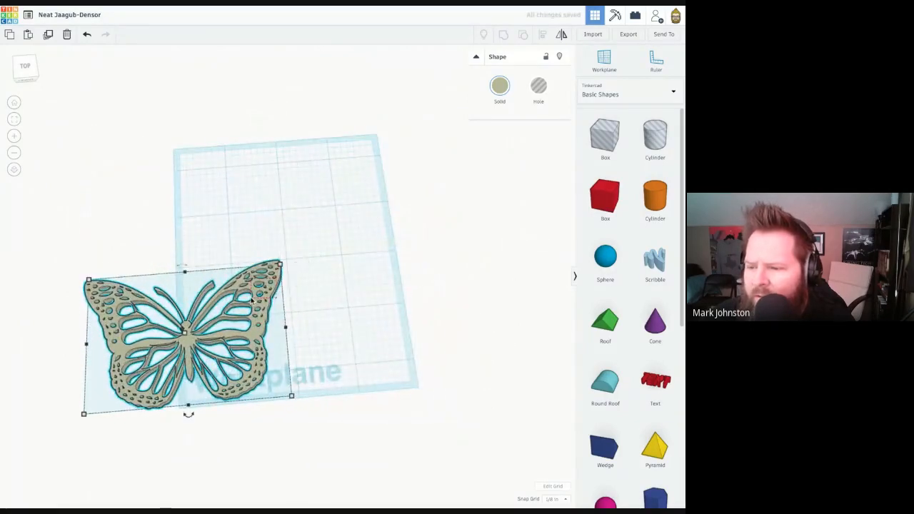
{"action": "left_click_drag", "start_coordinate": [184, 331], "coordinate": [271, 257]}
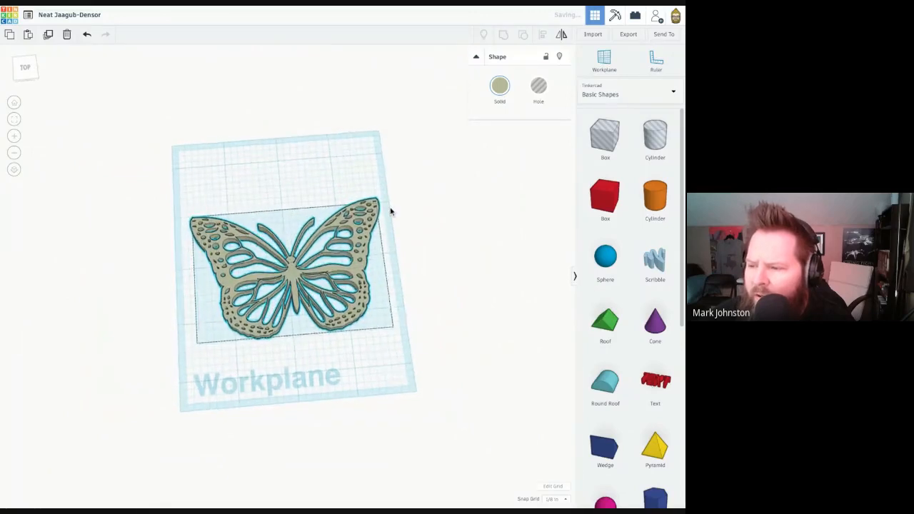
{"action": "left_click", "coordinate": [26, 68]}
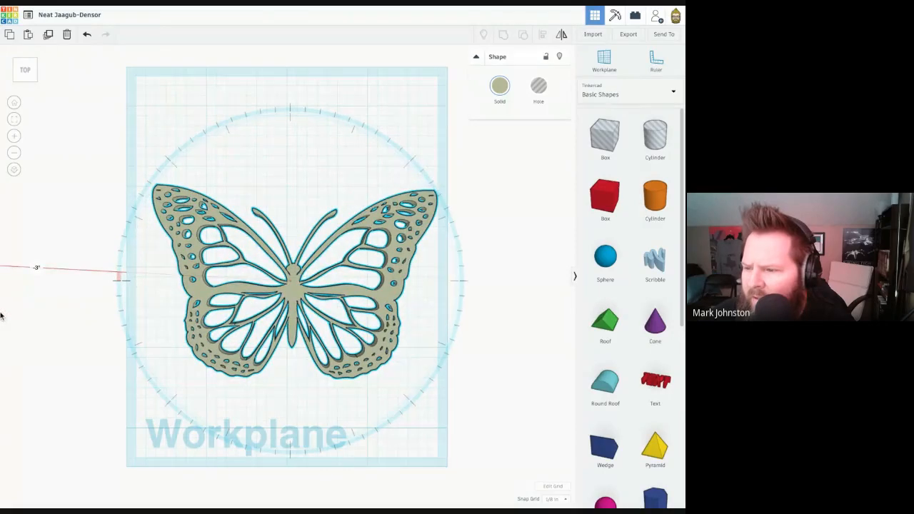
{"action": "left_click", "coordinate": [285, 278]}
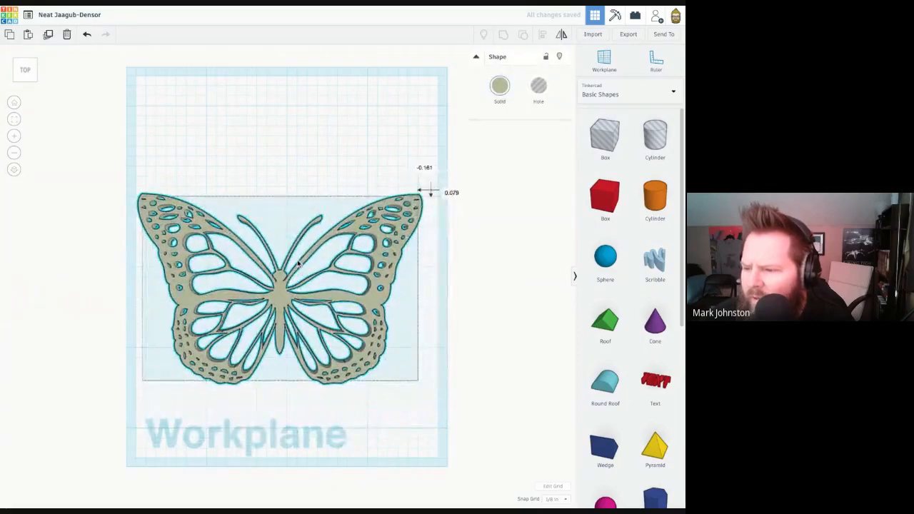
{"action": "left_click_drag", "start_coordinate": [286, 286], "coordinate": [288, 274]}
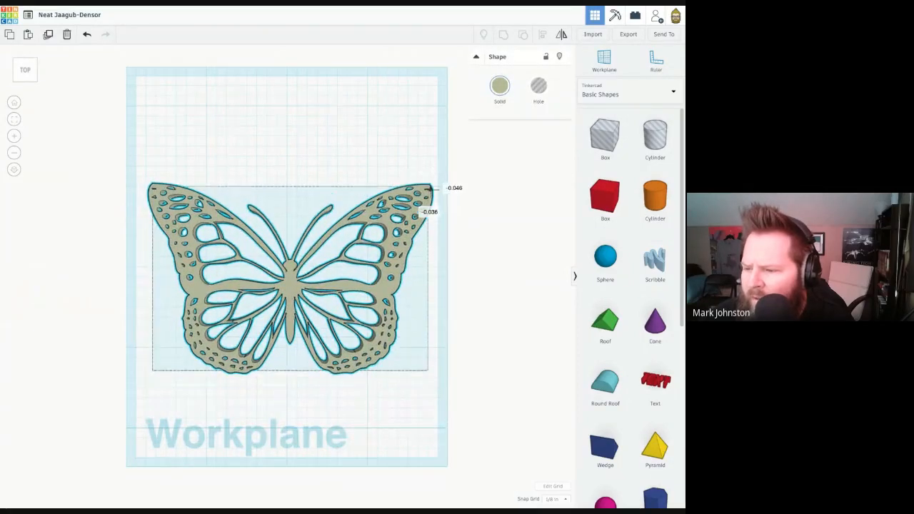
{"action": "left_click", "coordinate": [285, 278]}
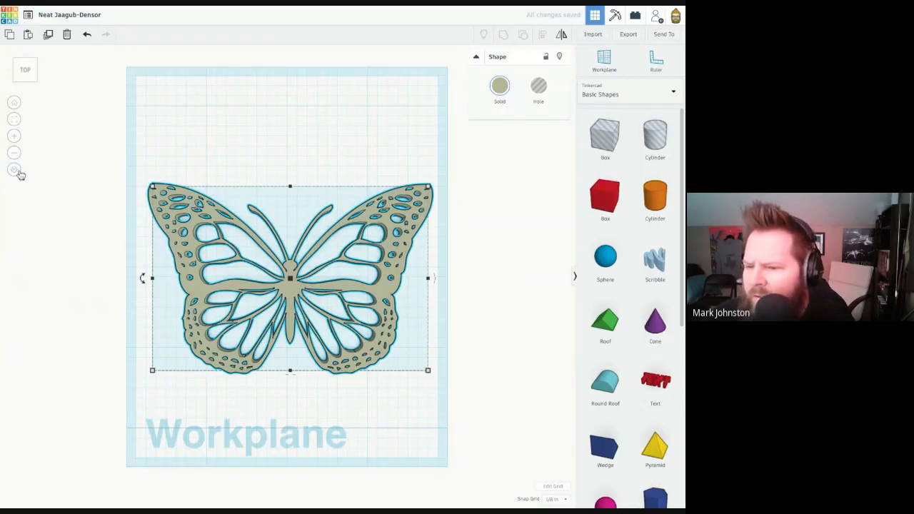
{"action": "mouse_move", "coordinate": [11, 180]}
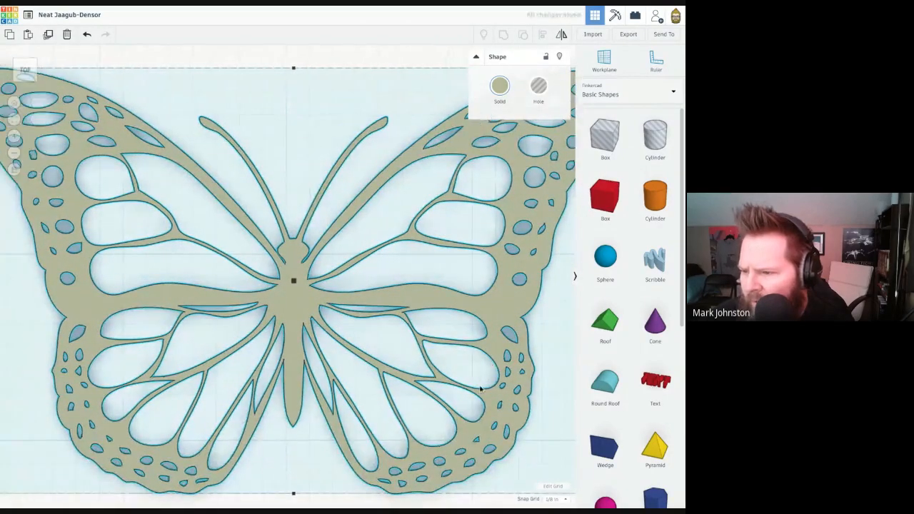
Step: Choose a different Snap Grid increment and bring a cylinder toward the butterfly's centre
{"action": "left_click", "coordinate": [554, 498]}
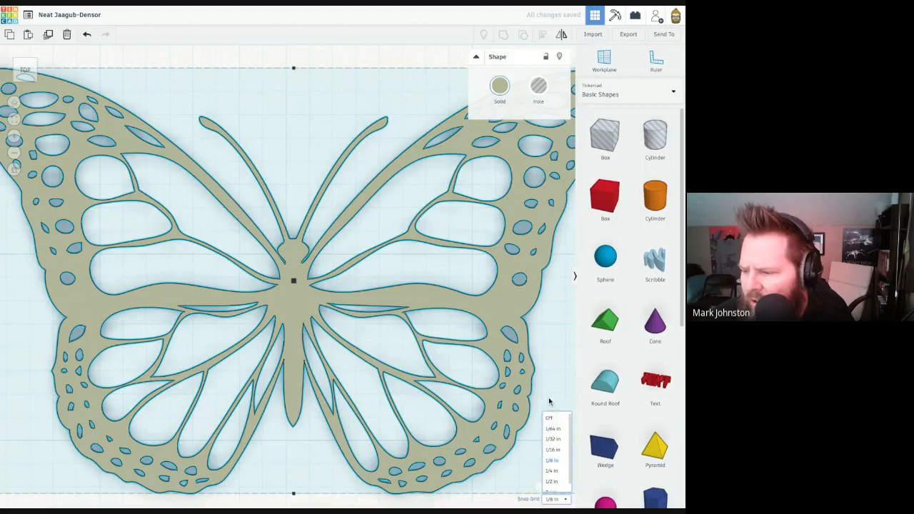
{"action": "left_click", "coordinate": [554, 428]}
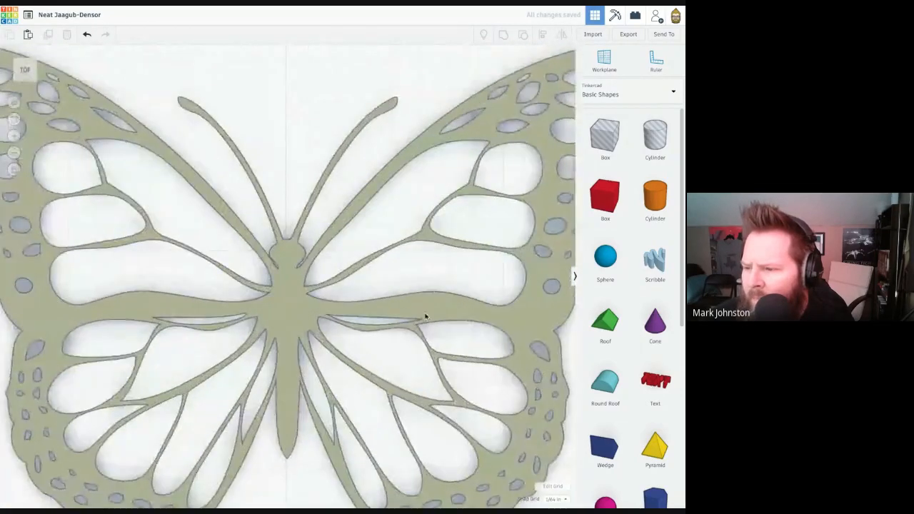
{"action": "scroll", "scroll_direction": "down", "scroll_amount": 3}
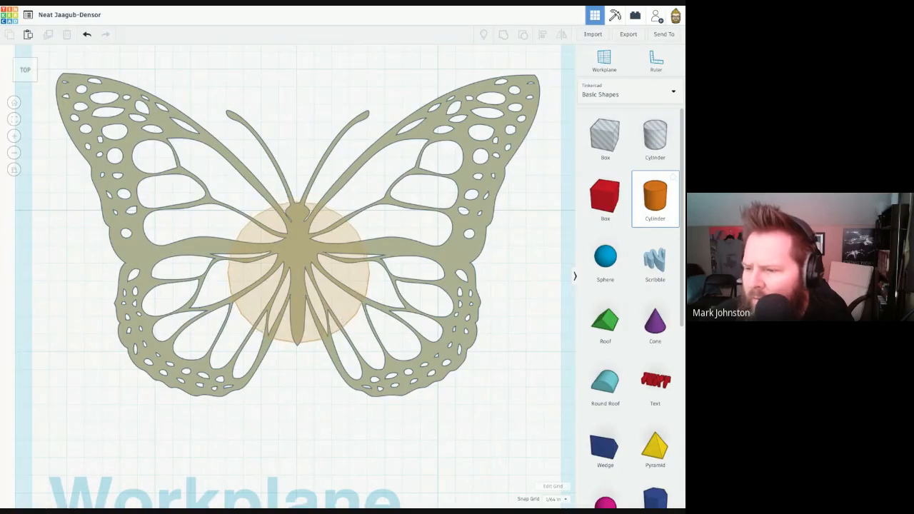
Step: Place the cylinder at the butterfly's centre and raise its Sides and Segments with a slight Bevel
{"action": "left_click", "coordinate": [298, 271]}
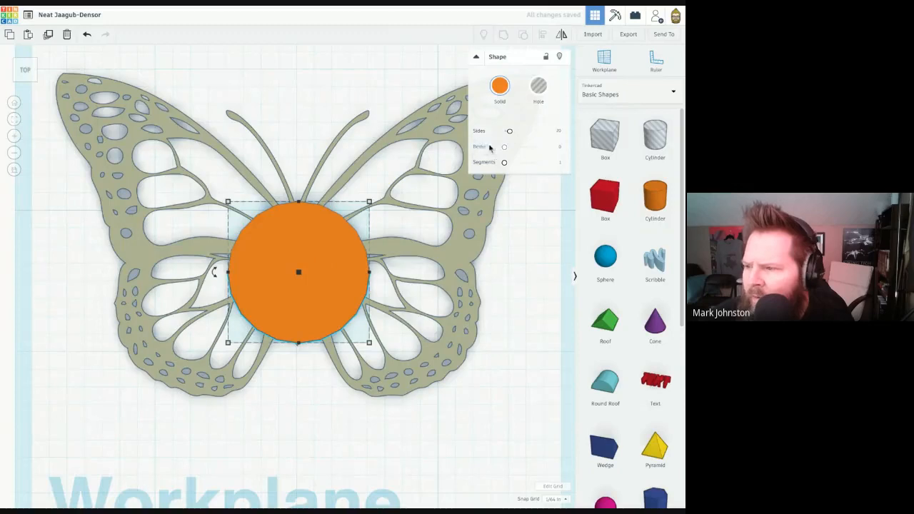
{"action": "left_click_drag", "start_coordinate": [508, 131], "coordinate": [538, 131]}
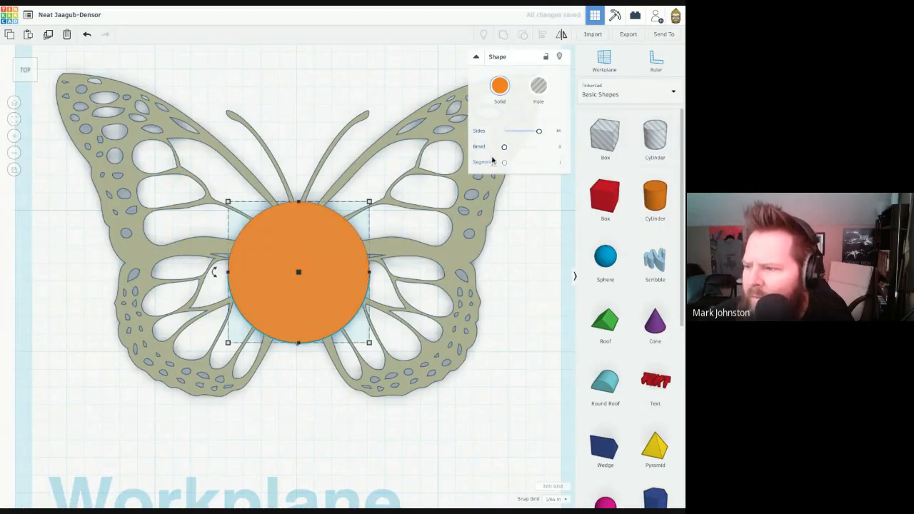
{"action": "left_click_drag", "start_coordinate": [504, 163], "coordinate": [540, 163]}
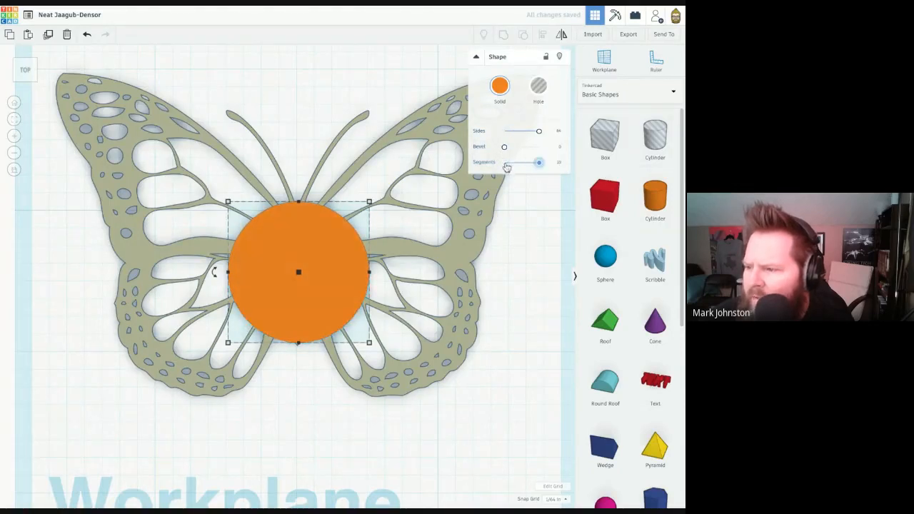
{"action": "left_click_drag", "start_coordinate": [504, 146], "coordinate": [522, 146]}
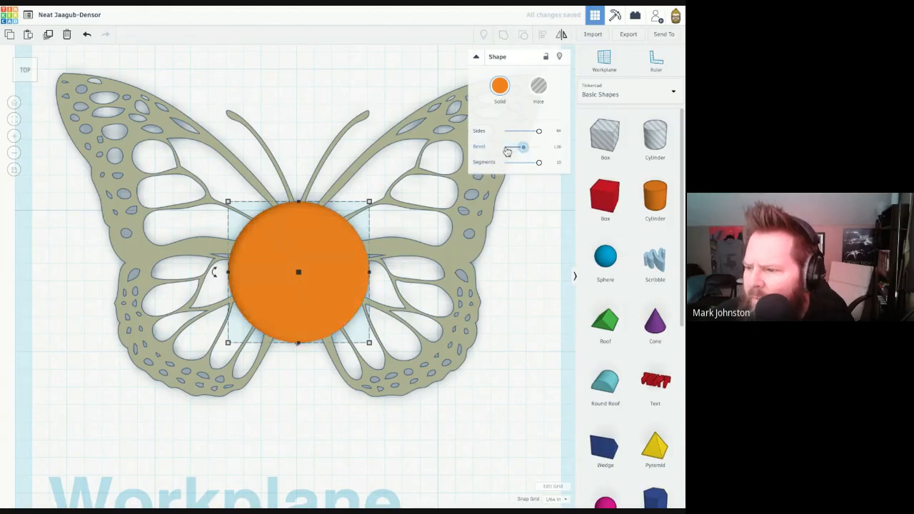
{"action": "left_click_drag", "start_coordinate": [523, 145], "coordinate": [522, 146]}
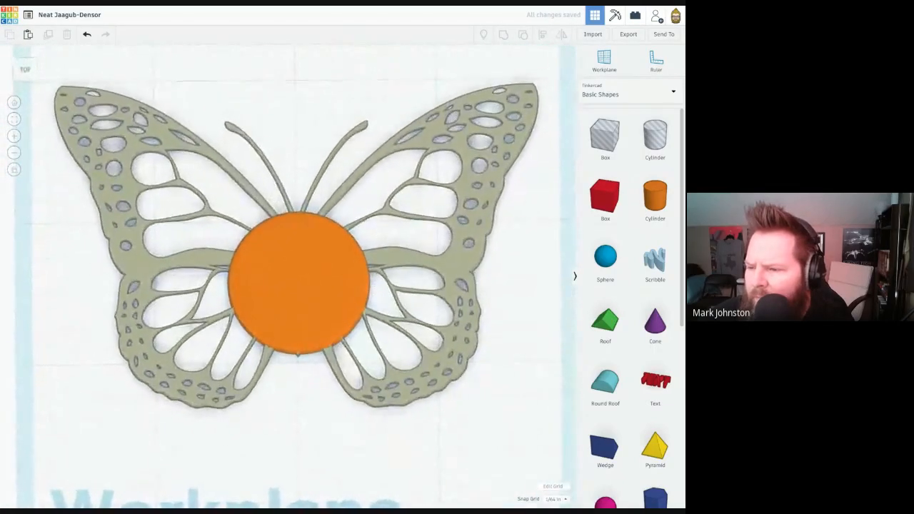
Step: Stretch the orange cylinder sideways into a wide oval across the butterfly's body
{"action": "left_click", "coordinate": [298, 283]}
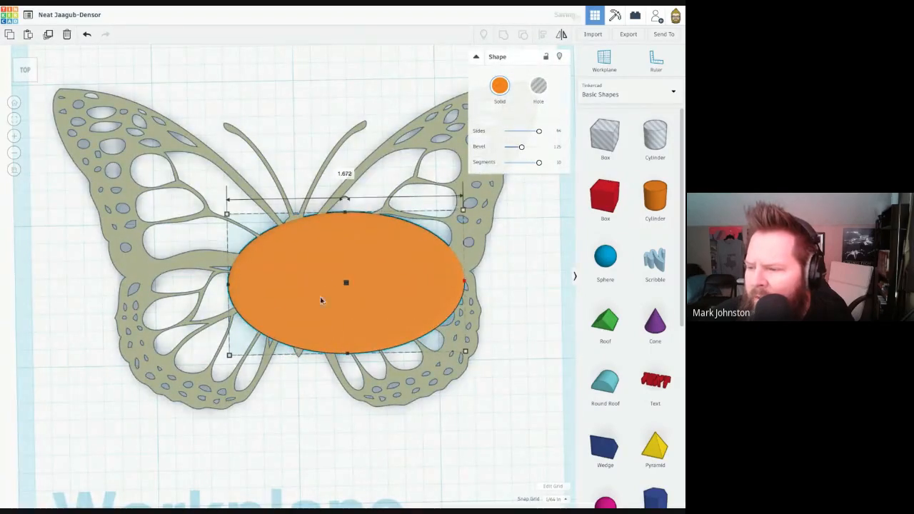
{"action": "mouse_move", "coordinate": [230, 288]}
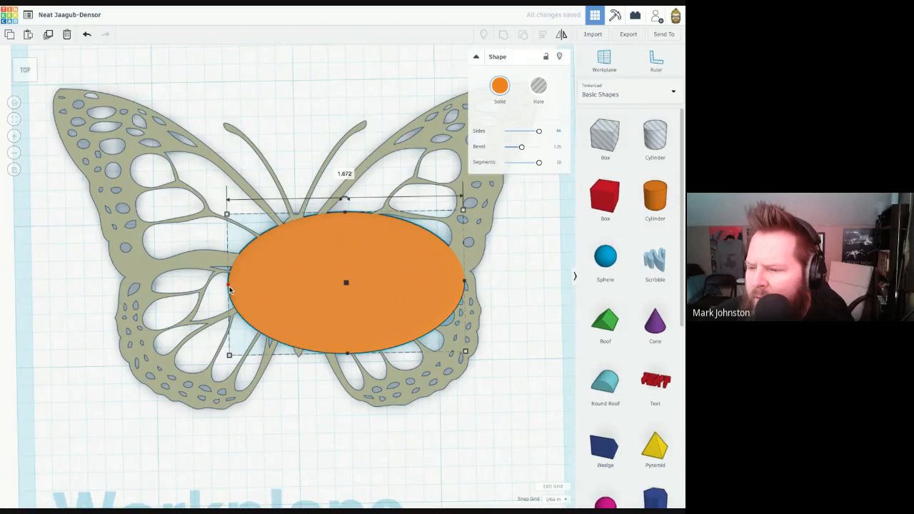
{"action": "left_click_drag", "start_coordinate": [228, 283], "coordinate": [126, 283]}
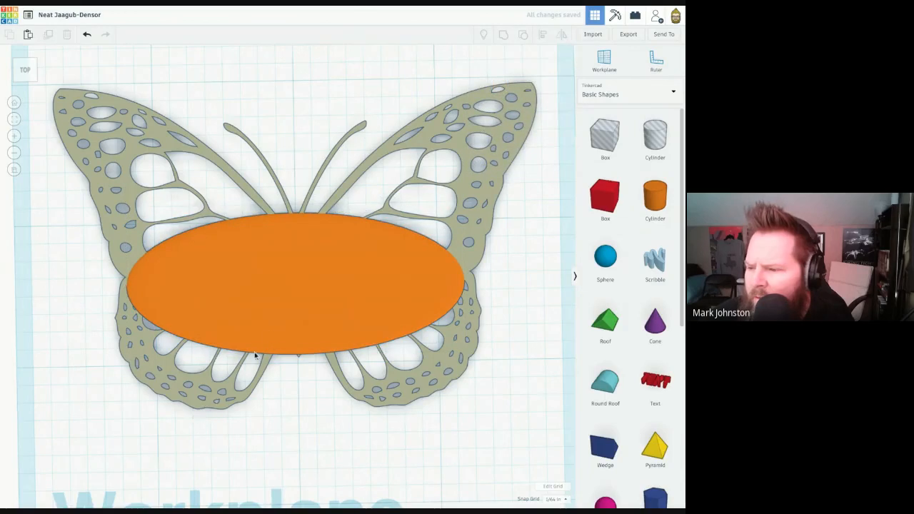
{"action": "left_click", "coordinate": [299, 285]}
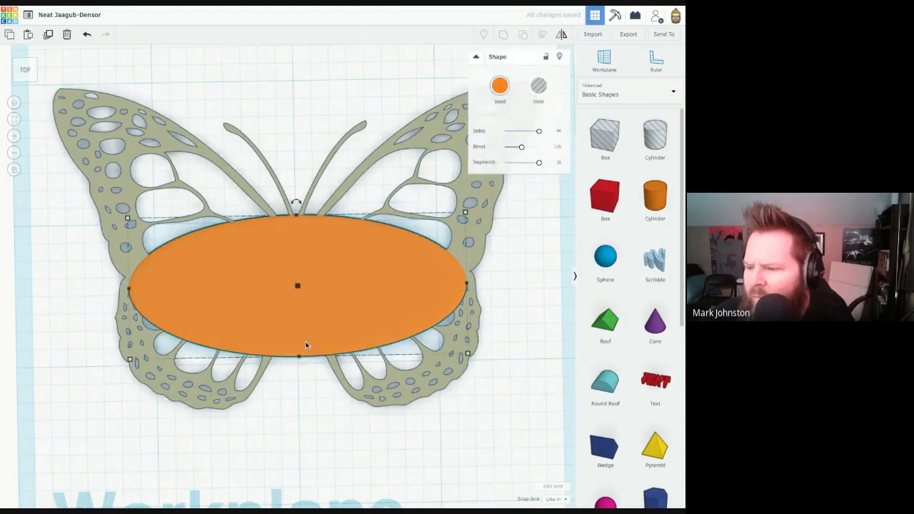
Step: Reposition the orange oval and bring a Text shape from Basic Shapes toward the workplane
{"action": "left_click", "coordinate": [526, 407]}
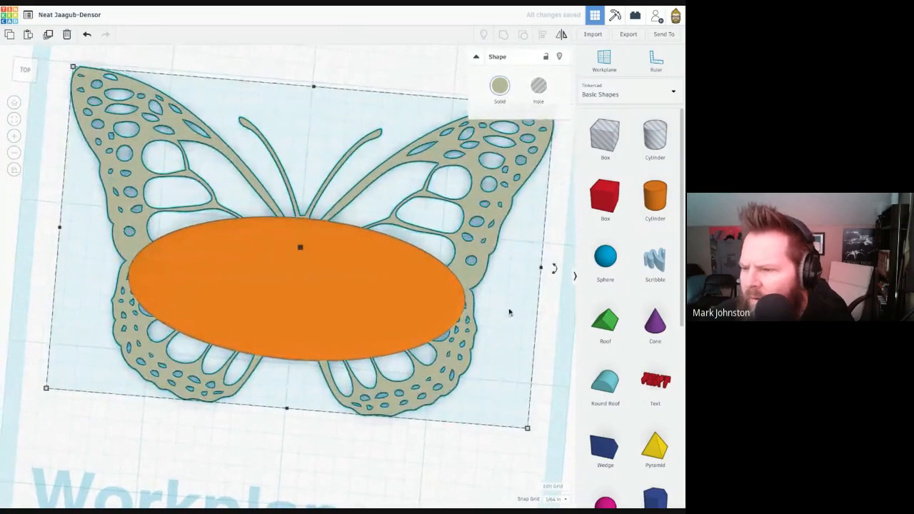
{"action": "left_click", "coordinate": [507, 317]}
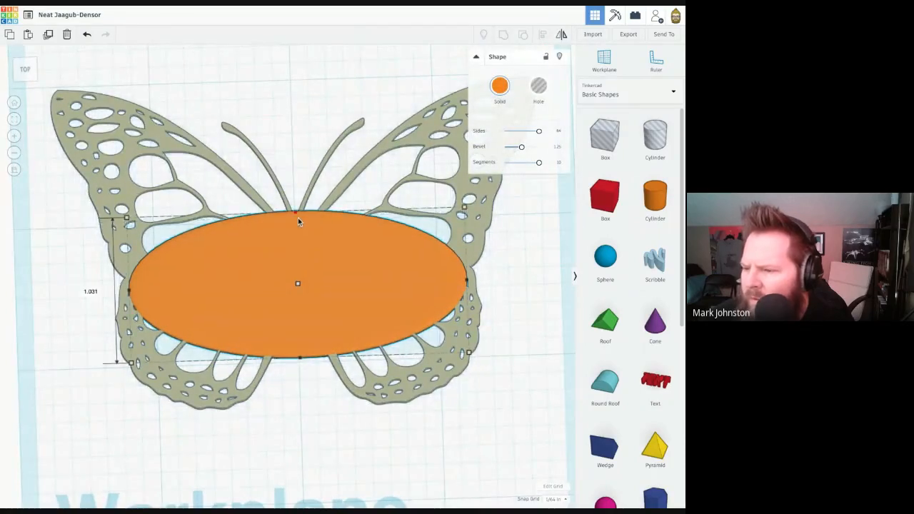
{"action": "left_click", "coordinate": [548, 400]}
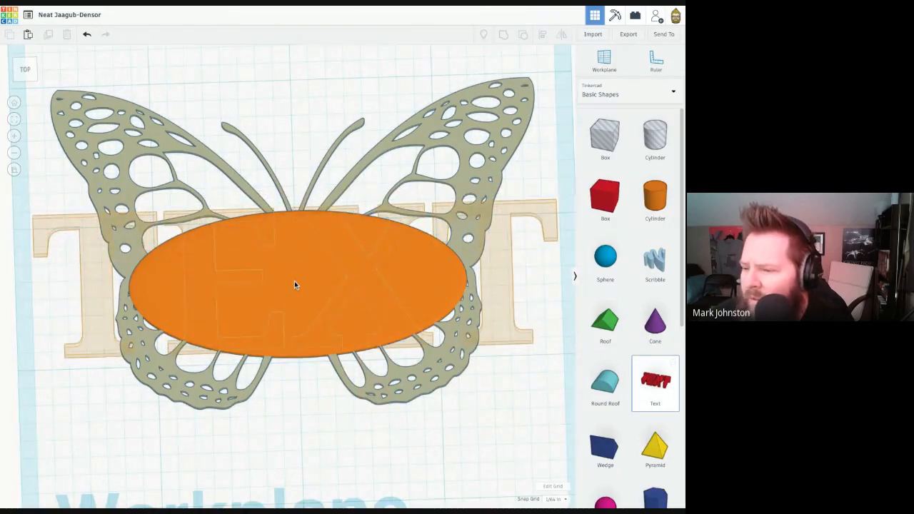
Step: Drop the Text shape by the oval and set its text to NATALIE
{"action": "left_click", "coordinate": [654, 383]}
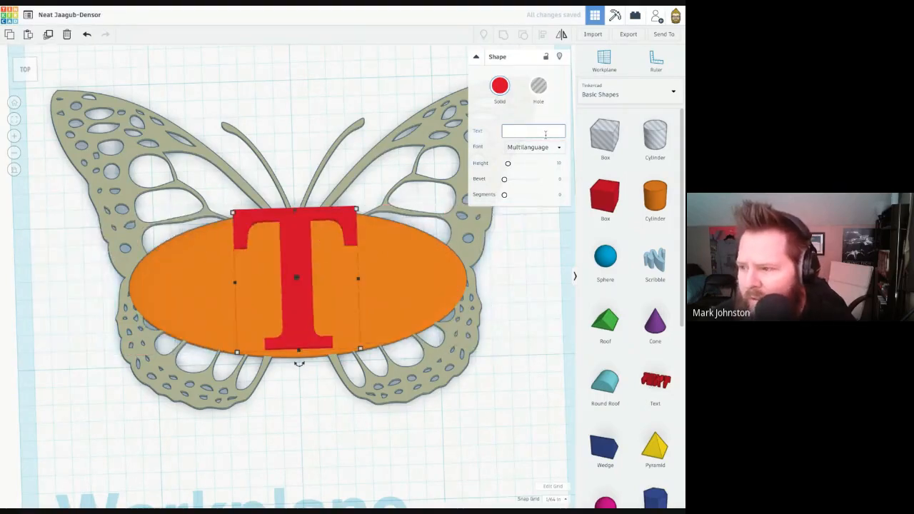
{"action": "type", "text": "NA"}
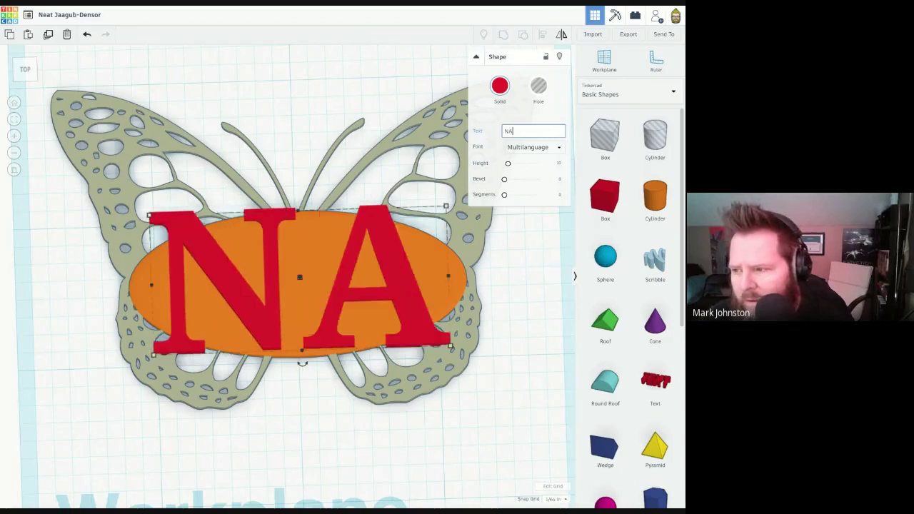
{"action": "type", "text": "TALIE"}
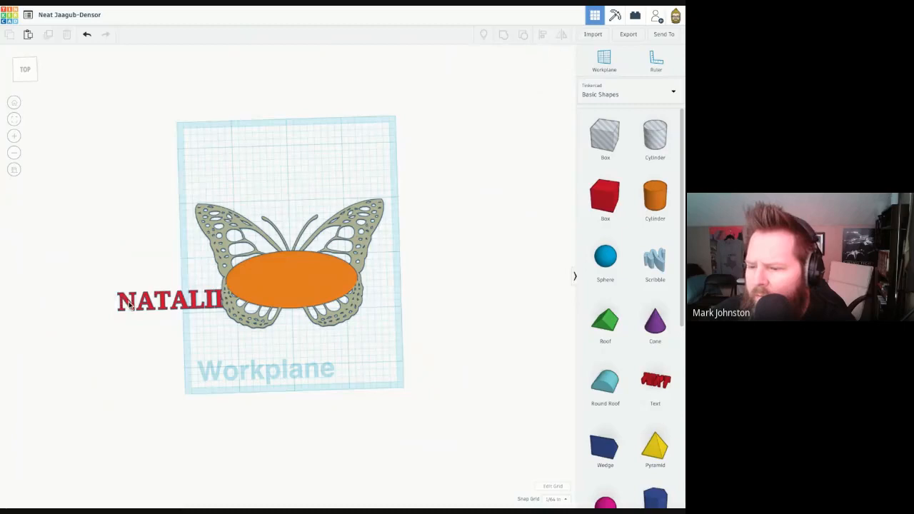
{"action": "left_click", "coordinate": [168, 300]}
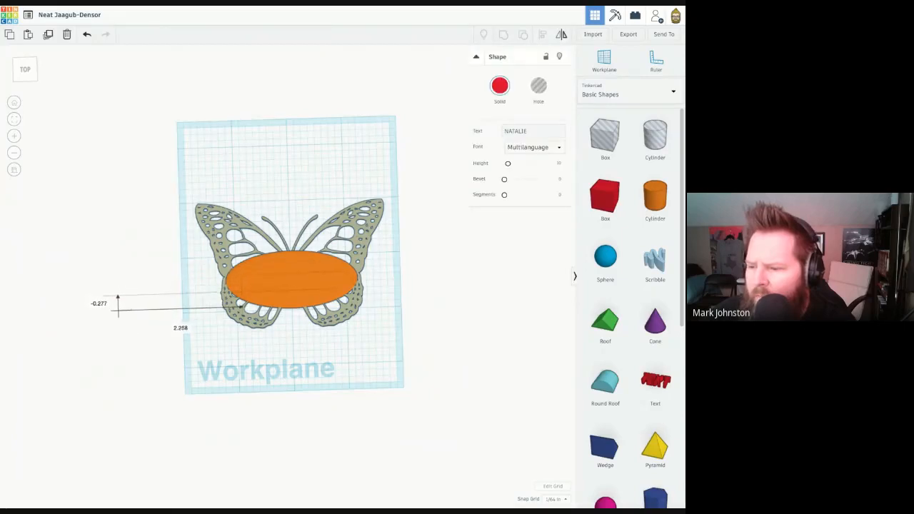
{"action": "left_click", "coordinate": [292, 278]}
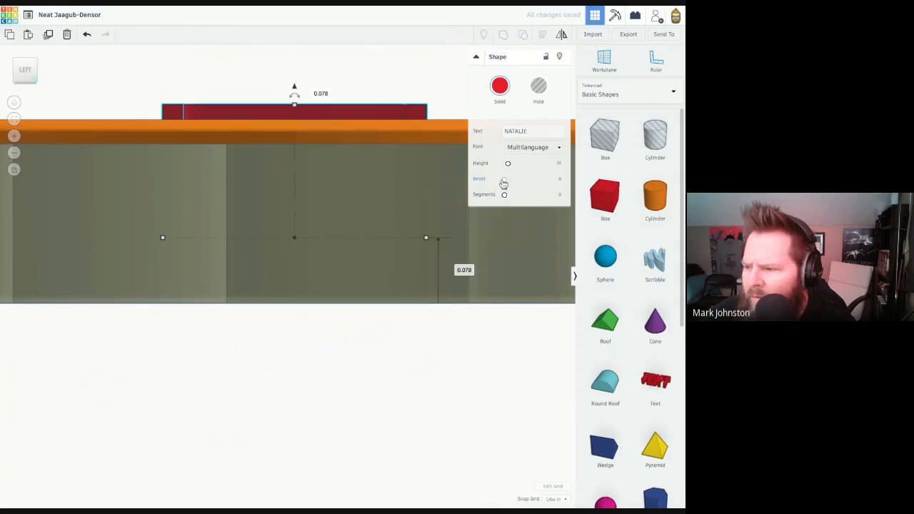
Step: Try a bevel on the NATALIE letters, return it to zero, and raise their segment count
{"action": "left_click_drag", "start_coordinate": [504, 179], "coordinate": [528, 180]}
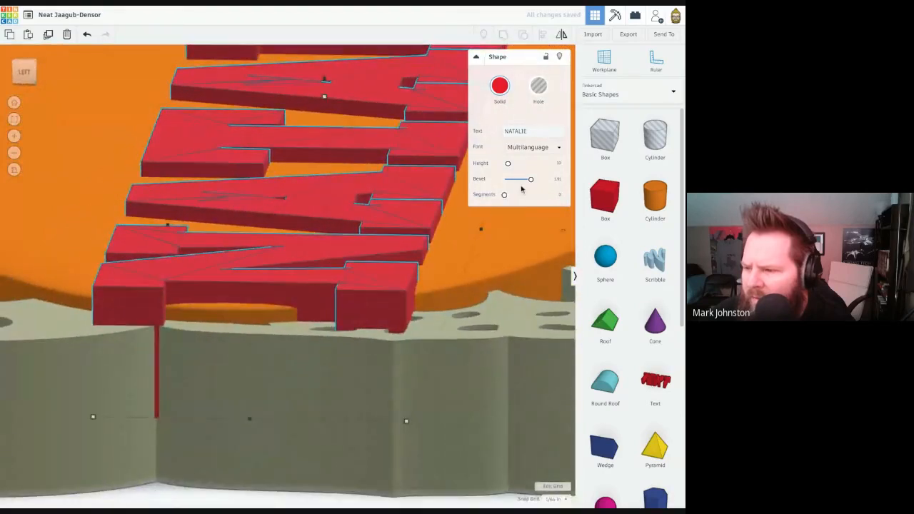
{"action": "left_click_drag", "start_coordinate": [531, 180], "coordinate": [520, 180]}
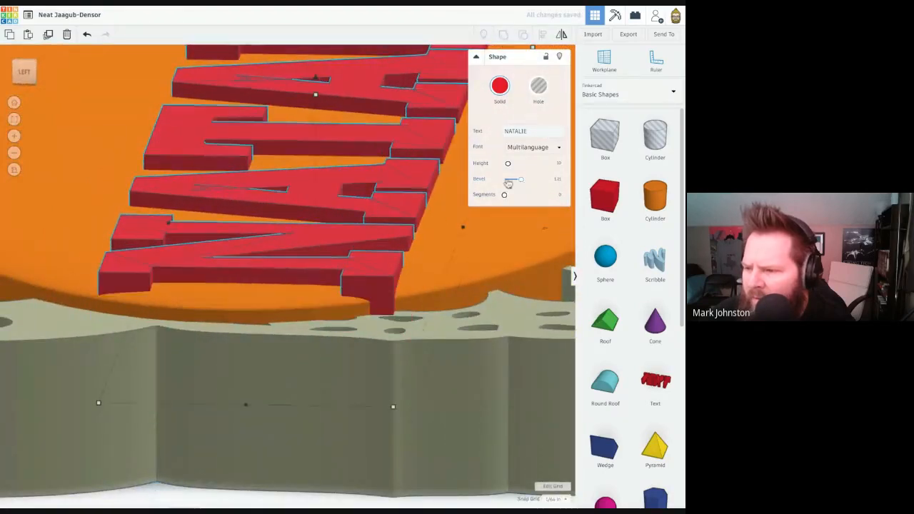
{"action": "left_click_drag", "start_coordinate": [511, 179], "coordinate": [520, 180]}
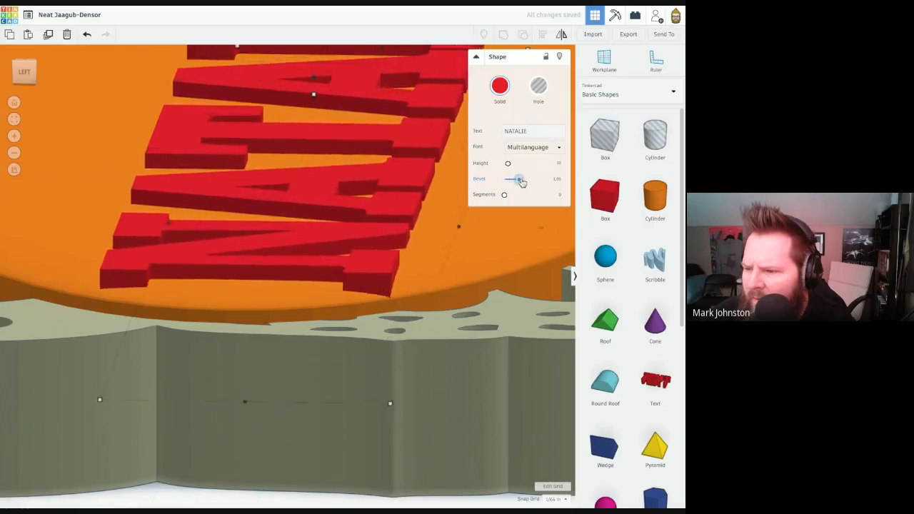
{"action": "left_click_drag", "start_coordinate": [521, 178], "coordinate": [512, 179]}
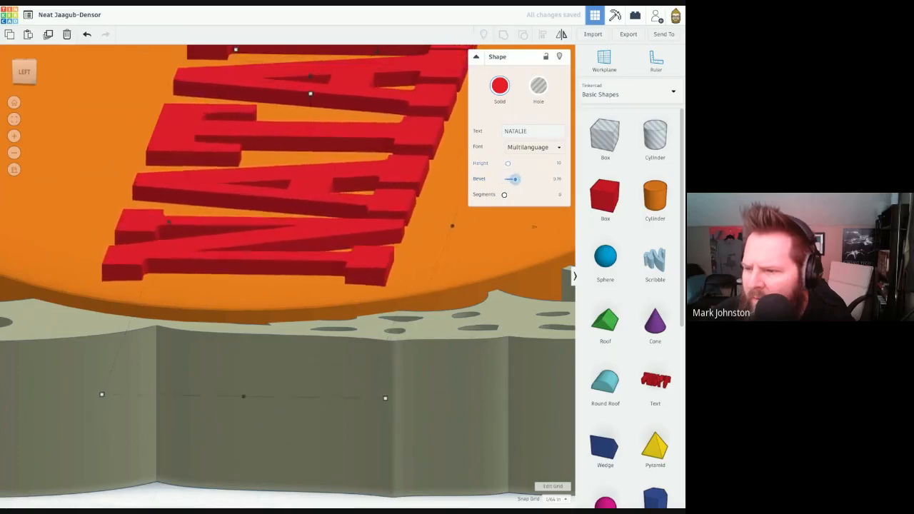
{"action": "left_click_drag", "start_coordinate": [515, 180], "coordinate": [510, 180]}
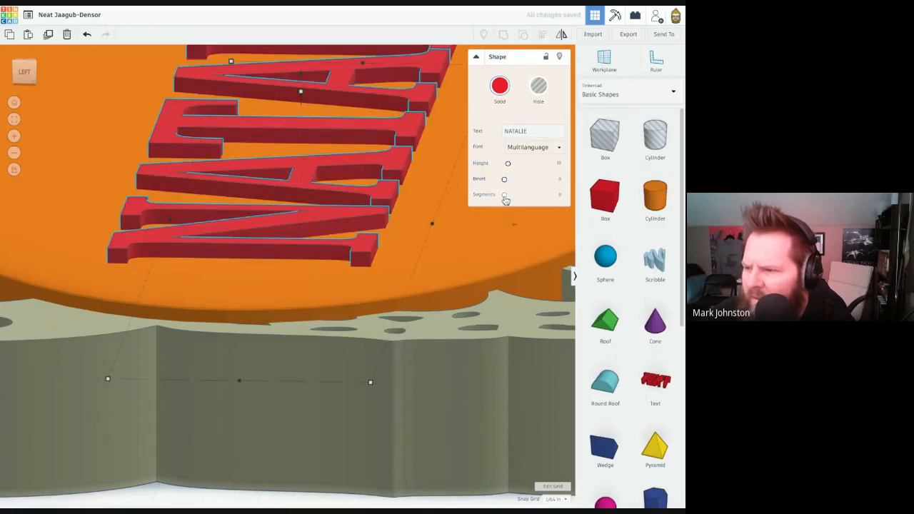
{"action": "left_click_drag", "start_coordinate": [506, 194], "coordinate": [540, 194]}
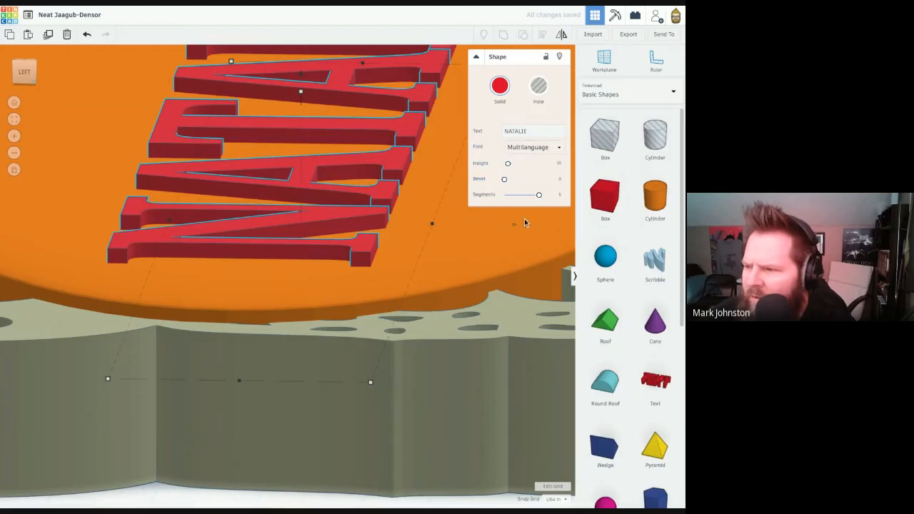
Step: Set the NATALIE text to the Serif font and bring the whole design into view
{"action": "left_click", "coordinate": [532, 147]}
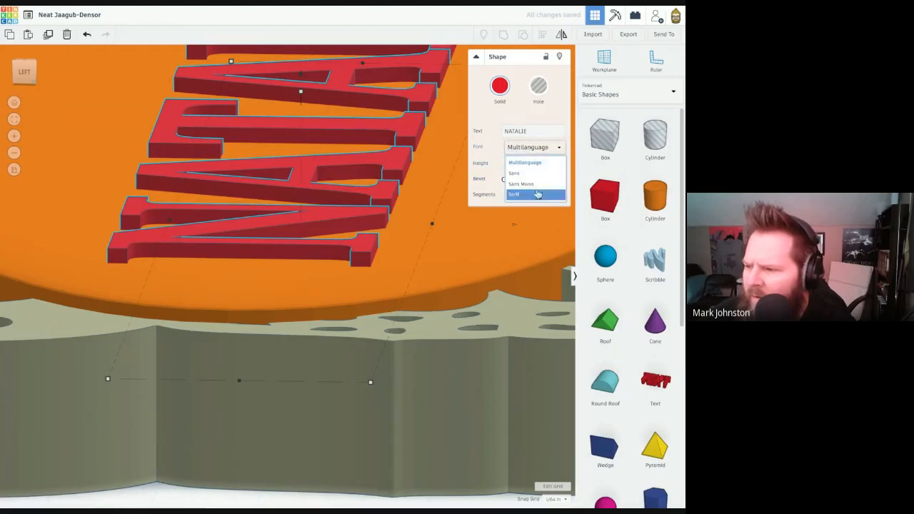
{"action": "left_click", "coordinate": [514, 194]}
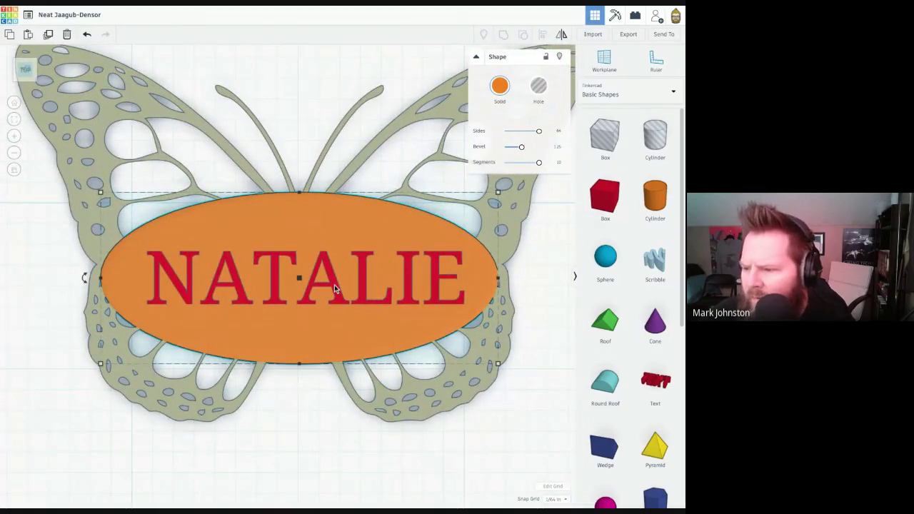
{"action": "left_click", "coordinate": [307, 277]}
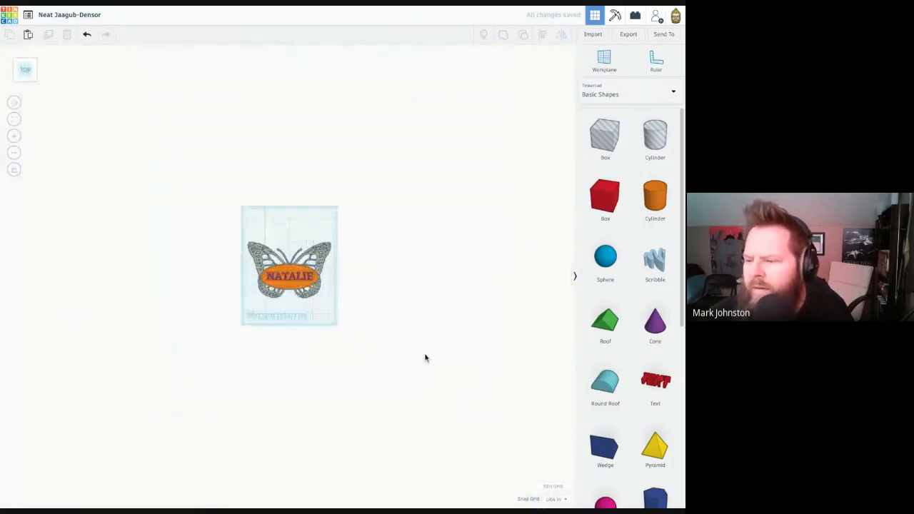
Step: Group the butterfly, orange oval and NATALIE text into one object
{"action": "left_click", "coordinate": [288, 264]}
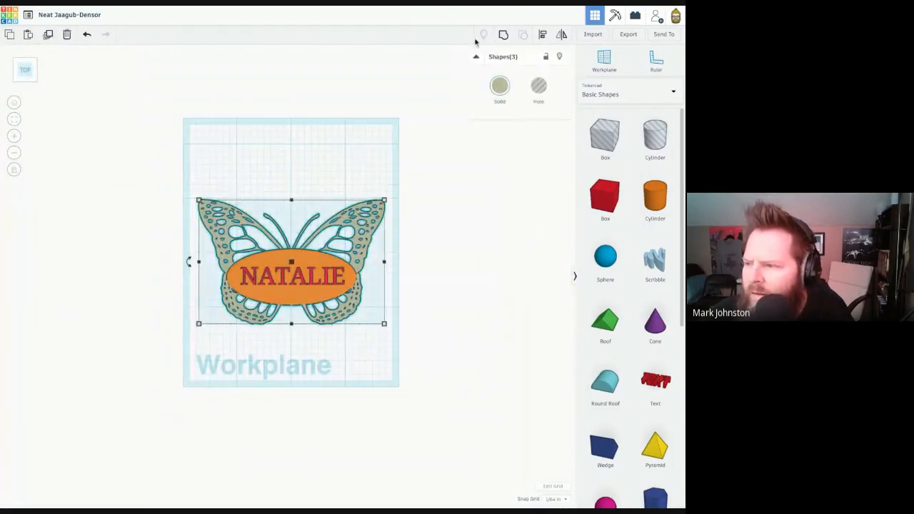
{"action": "left_click", "coordinate": [431, 327]}
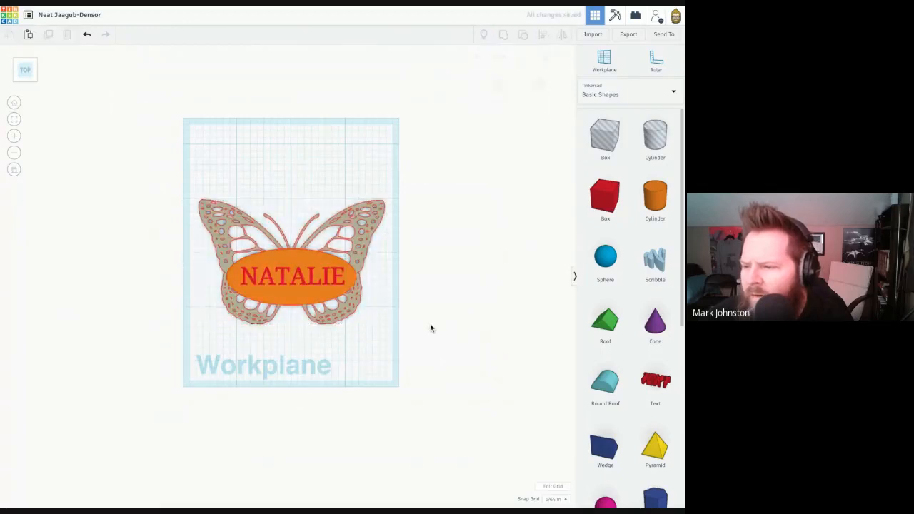
{"action": "mouse_move", "coordinate": [363, 319]}
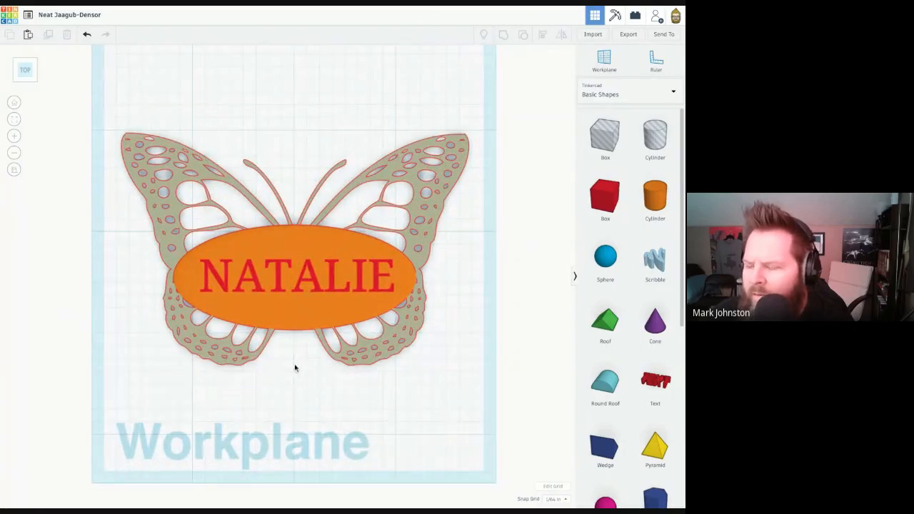
{"action": "mouse_move", "coordinate": [316, 377]}
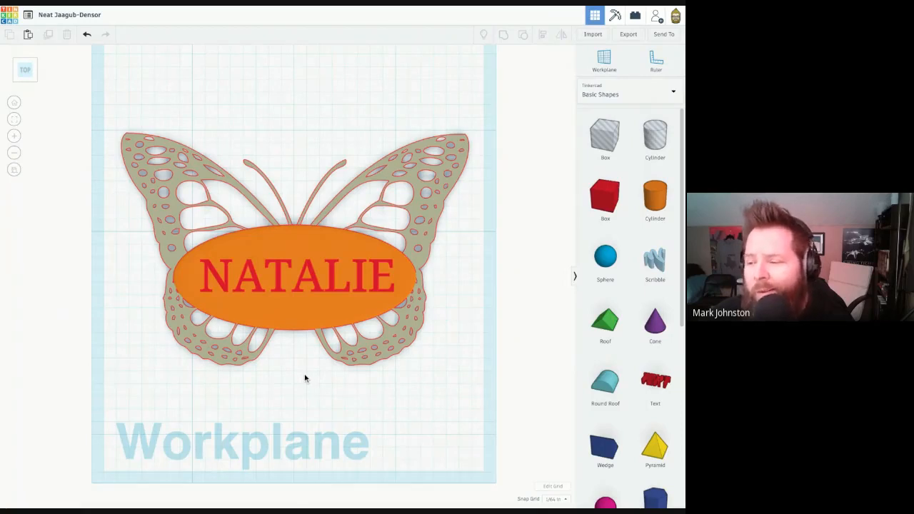
{"action": "mouse_move", "coordinate": [468, 137]}
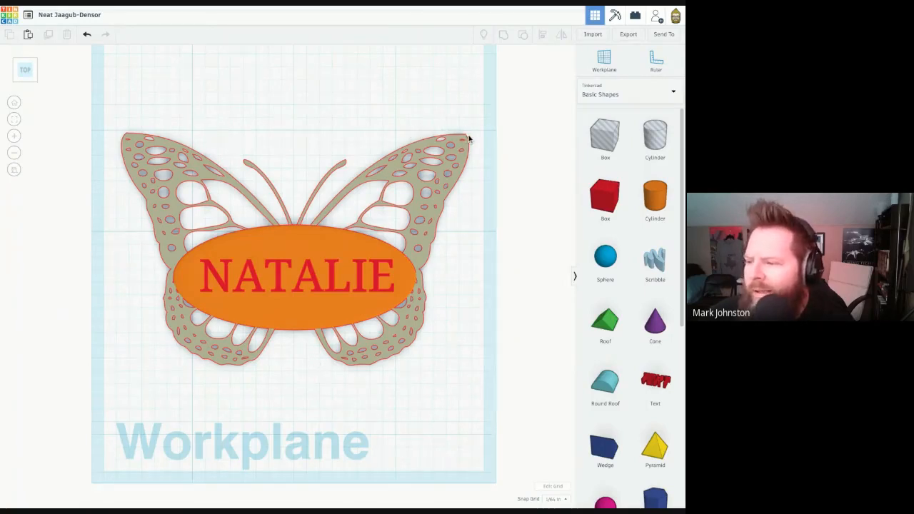
Step: Place a Torus beside the left wing, shrink it to a small loop and move it to the wing tip
{"action": "scroll", "scroll_direction": "down", "scroll_amount": 3}
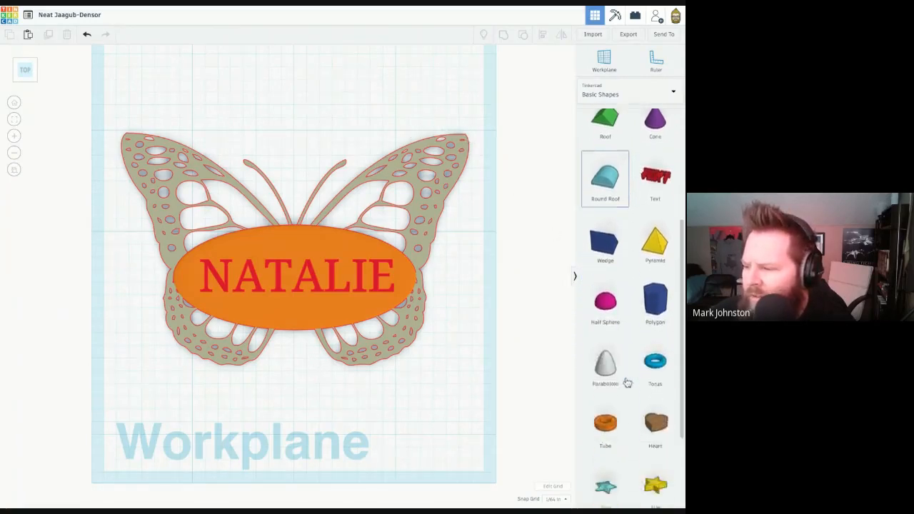
{"action": "scroll", "scroll_direction": "down", "scroll_amount": 3}
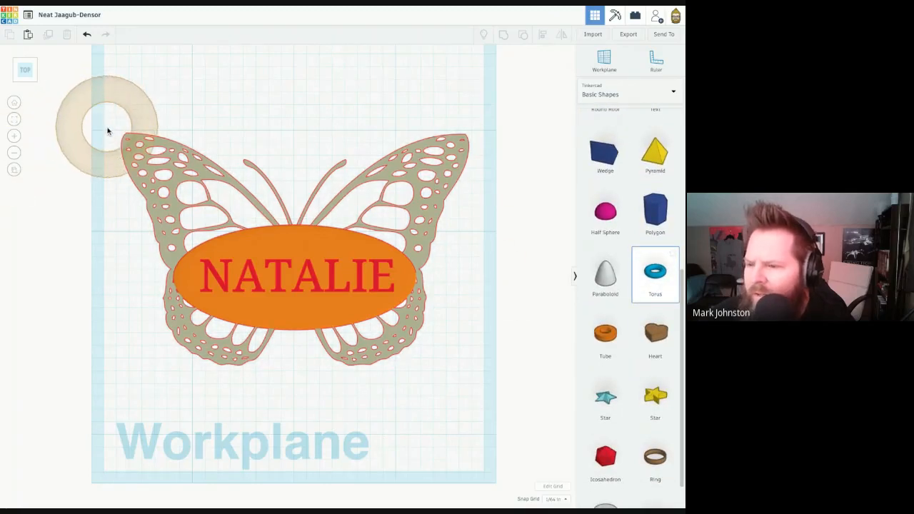
{"action": "left_click", "coordinate": [105, 128]}
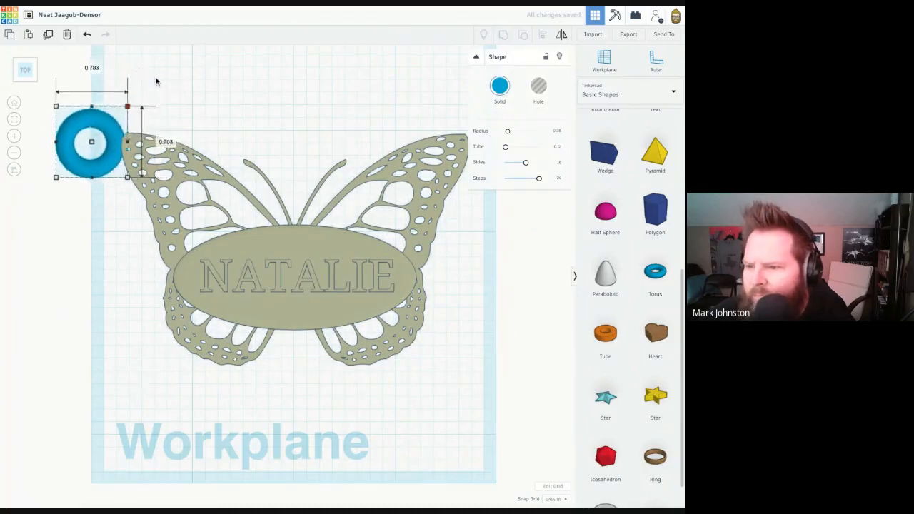
{"action": "left_click_drag", "start_coordinate": [92, 143], "coordinate": [80, 143]}
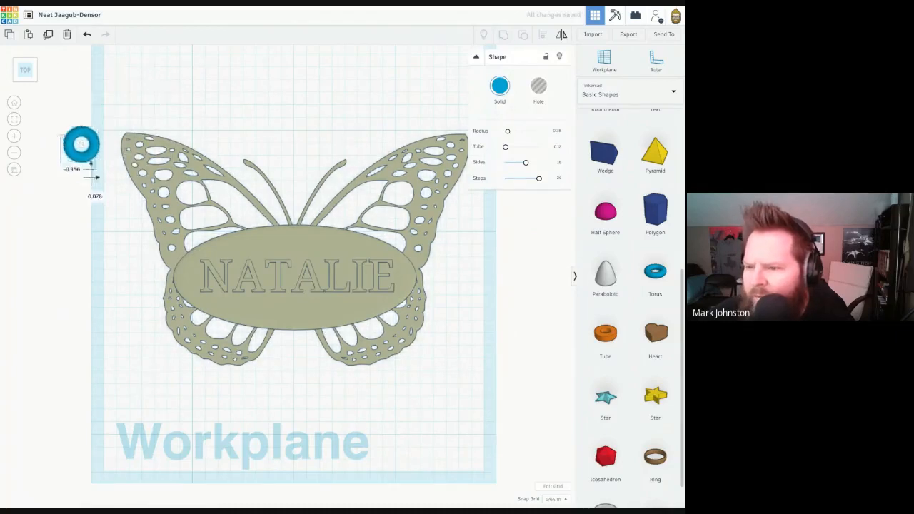
{"action": "left_click_drag", "start_coordinate": [79, 142], "coordinate": [123, 128]}
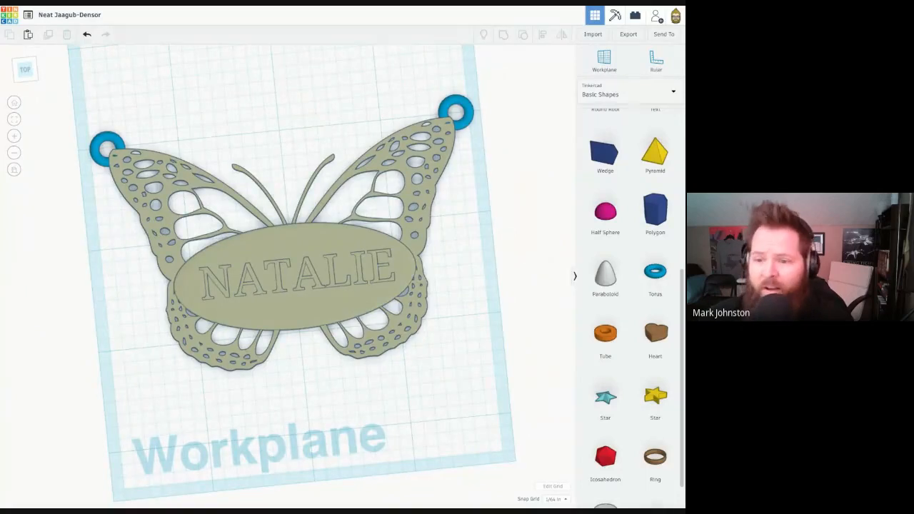
{"action": "mouse_move", "coordinate": [379, 8]}
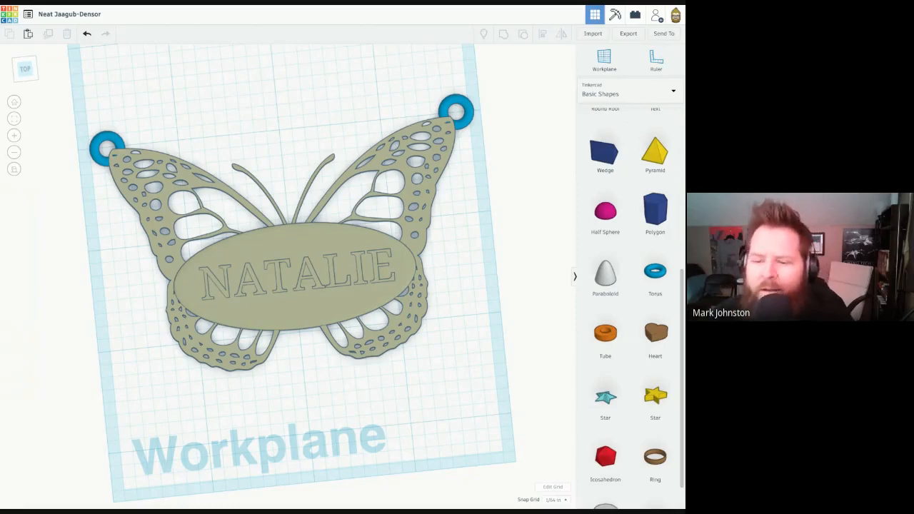
{"action": "mouse_move", "coordinate": [2, 271]}
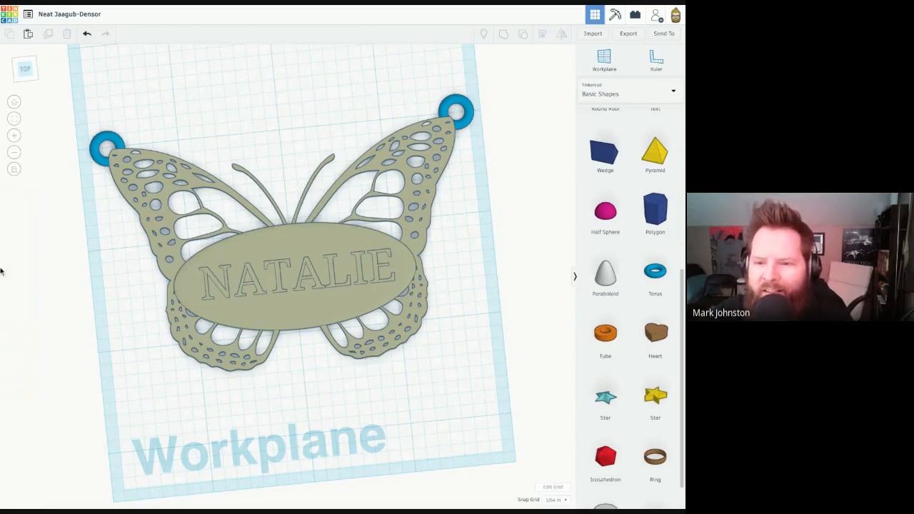